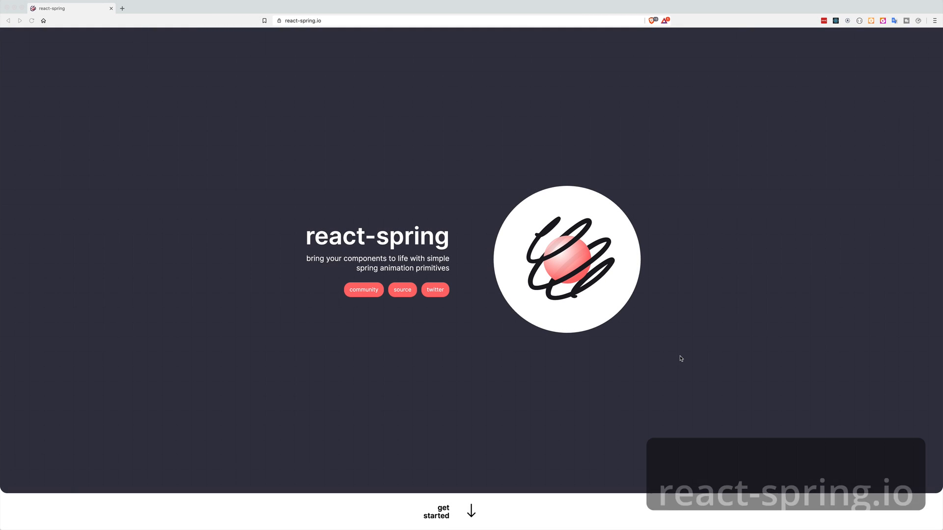
- Scroll down through the page before switching to the demo tabs
{"action": "scroll", "scroll_direction": "down", "scroll_amount": 3}
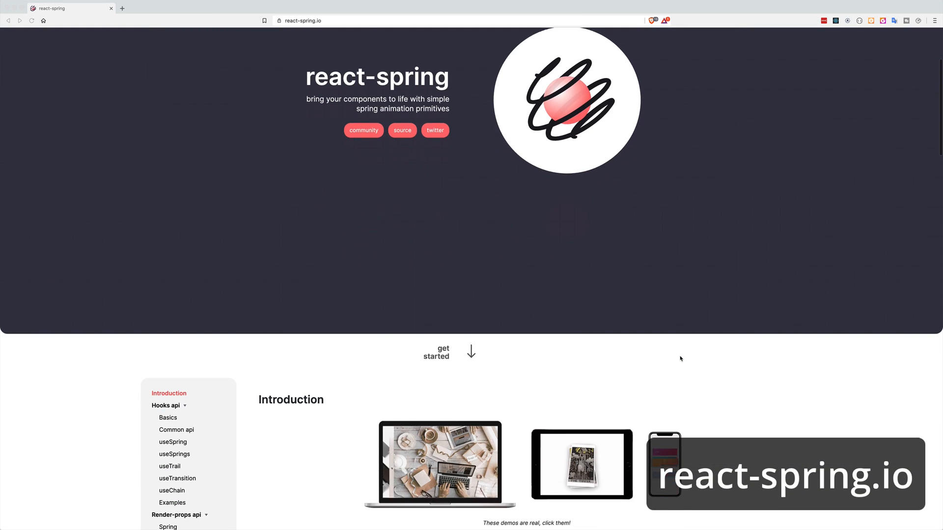
{"action": "scroll", "scroll_direction": "down", "scroll_amount": 3}
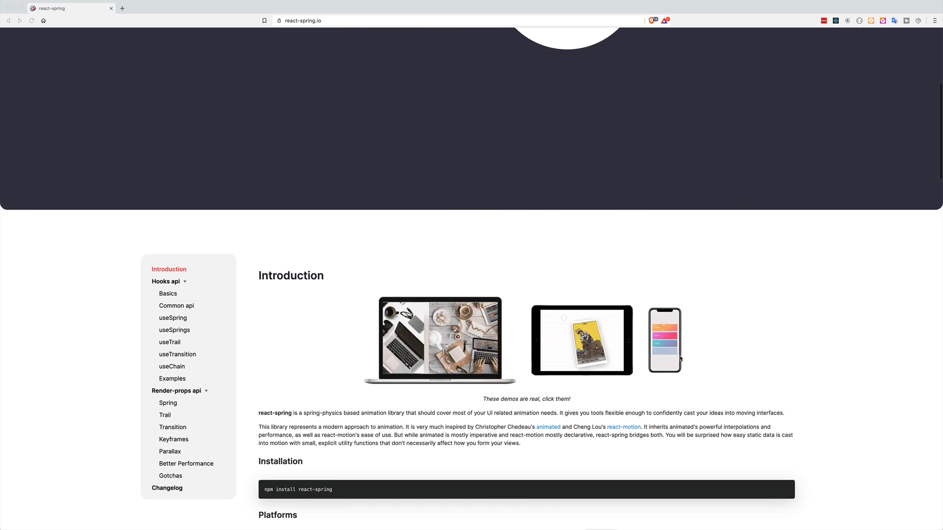
{"action": "scroll", "scroll_direction": "down", "scroll_amount": 3}
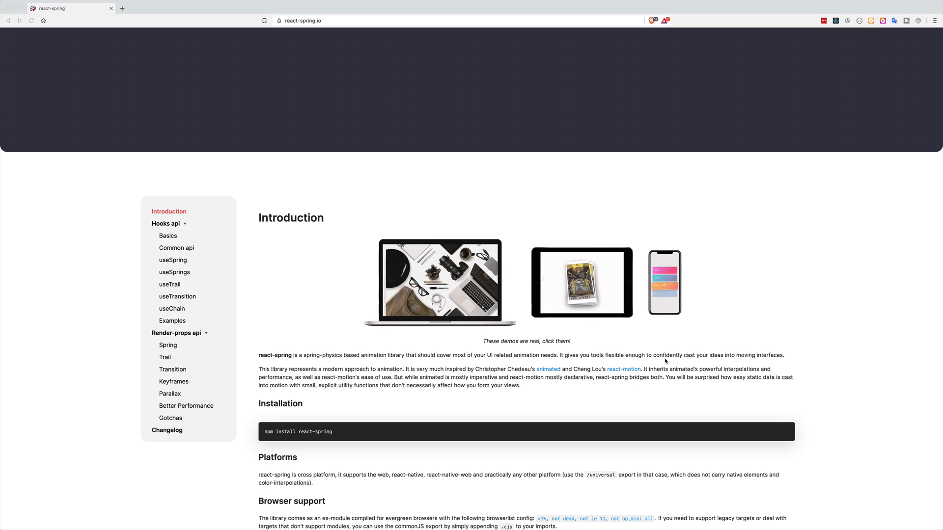
{"action": "scroll", "scroll_direction": "down", "scroll_amount": 3}
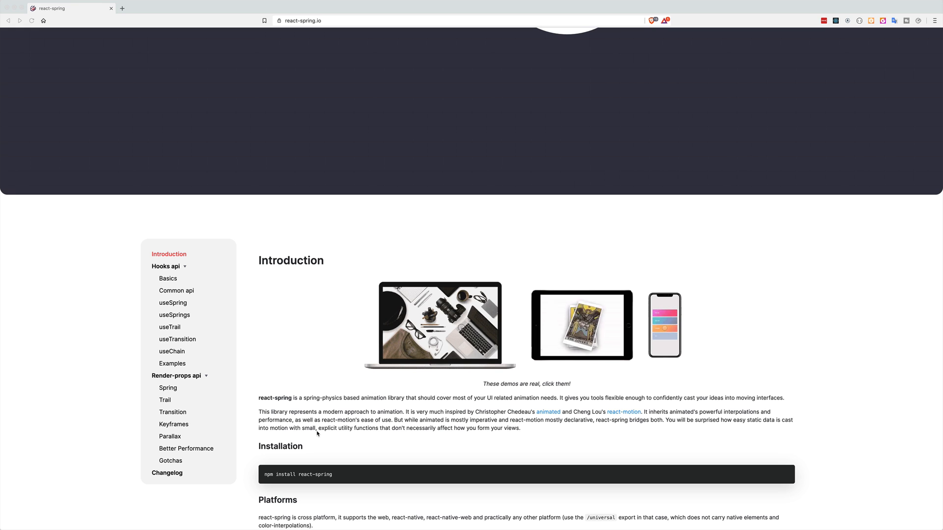
{"action": "scroll", "scroll_direction": "down", "scroll_amount": 3}
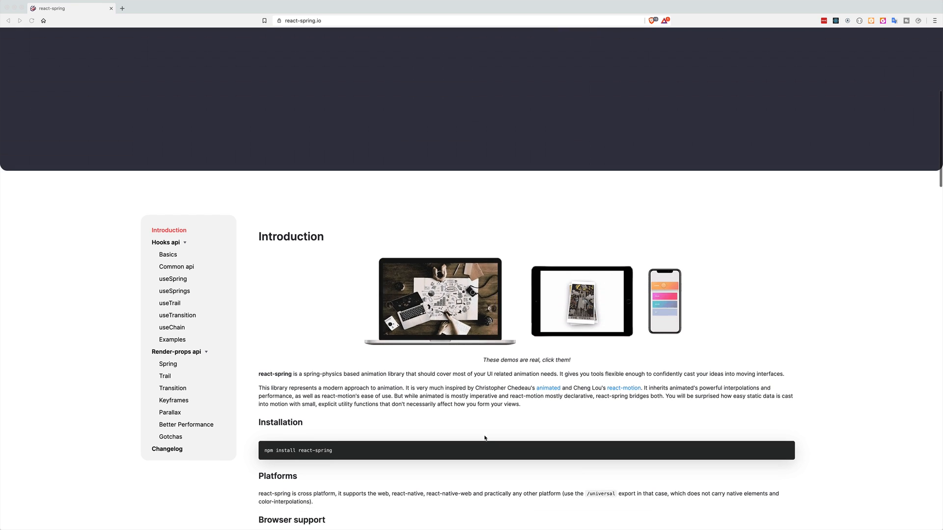
{"action": "scroll", "scroll_direction": "down", "scroll_amount": 3}
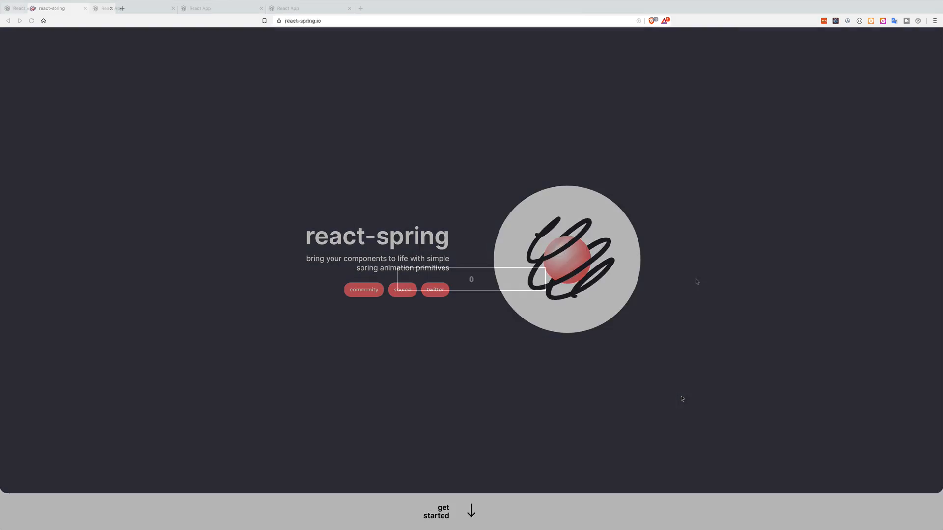
- Switch to the React App demo pages and start the progress button animation reading 0
{"action": "left_click", "coordinate": [45, 7]}
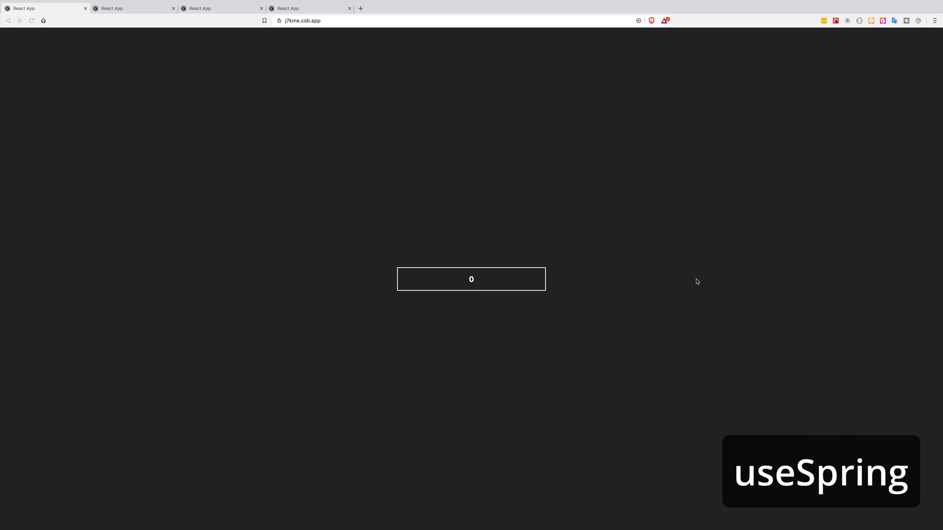
{"action": "left_click", "coordinate": [471, 279]}
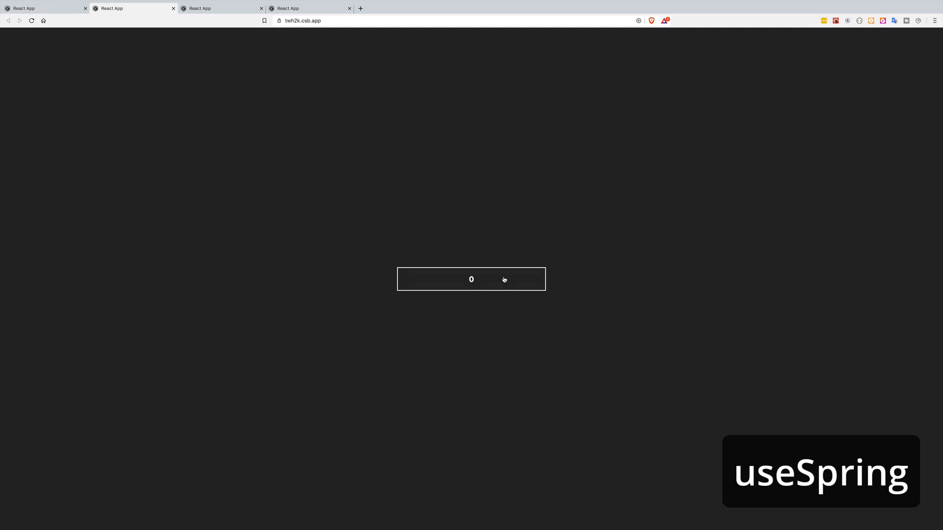
{"action": "left_click", "coordinate": [471, 279]}
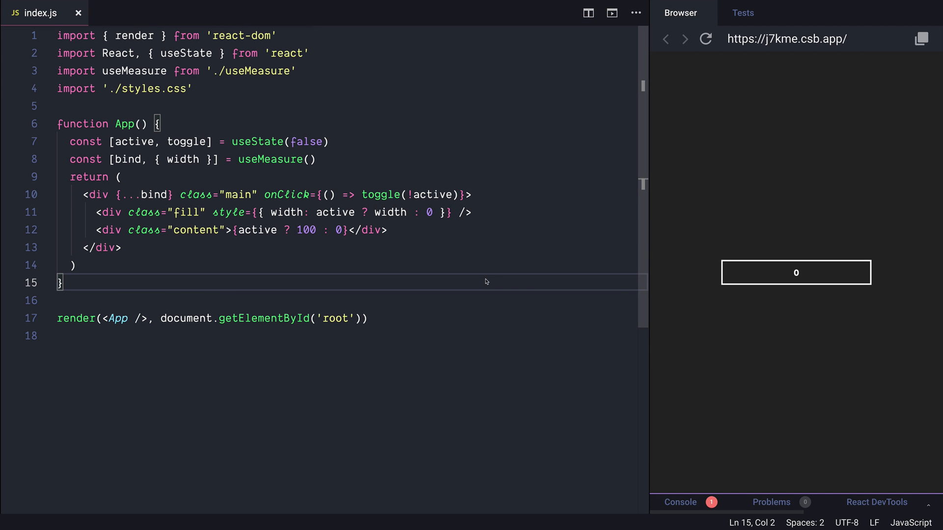
{"action": "mouse_move", "coordinate": [291, 177]}
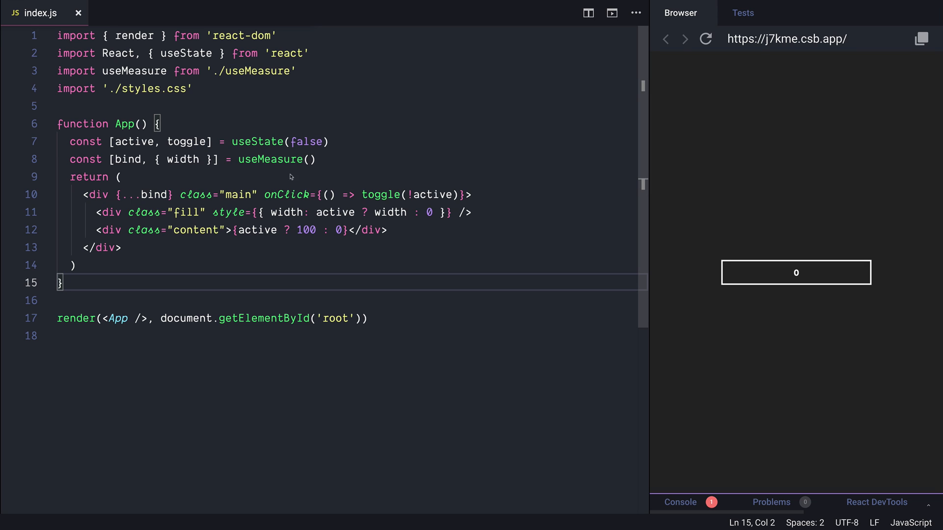
{"action": "mouse_move", "coordinate": [813, 276]}
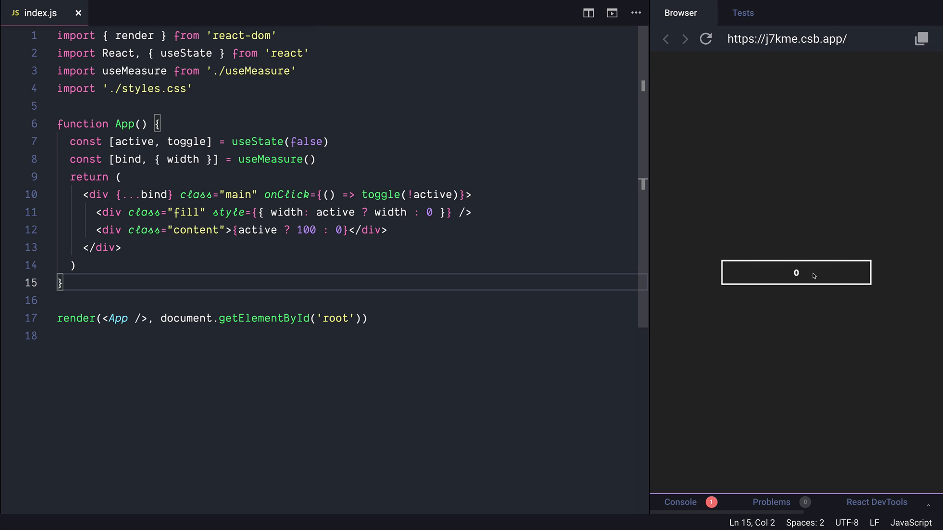
{"action": "mouse_move", "coordinate": [139, 148]}
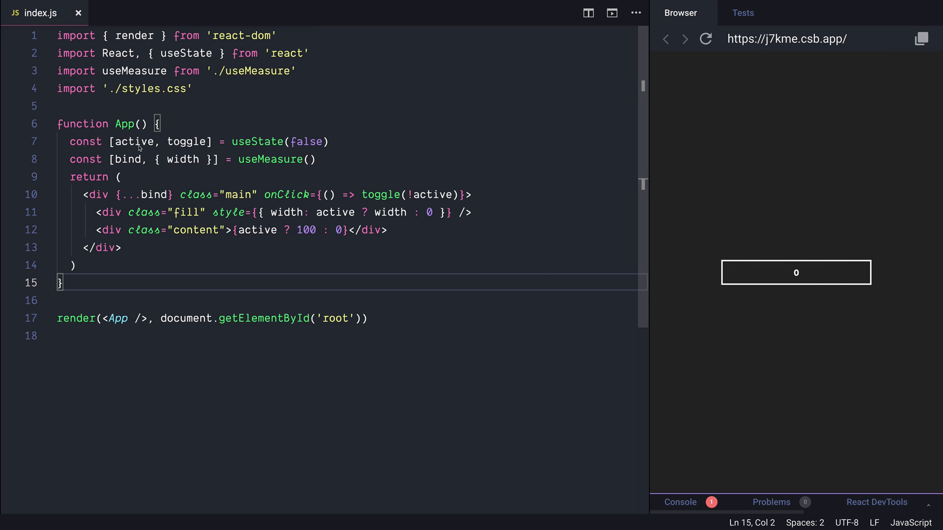
{"action": "mouse_move", "coordinate": [841, 280]}
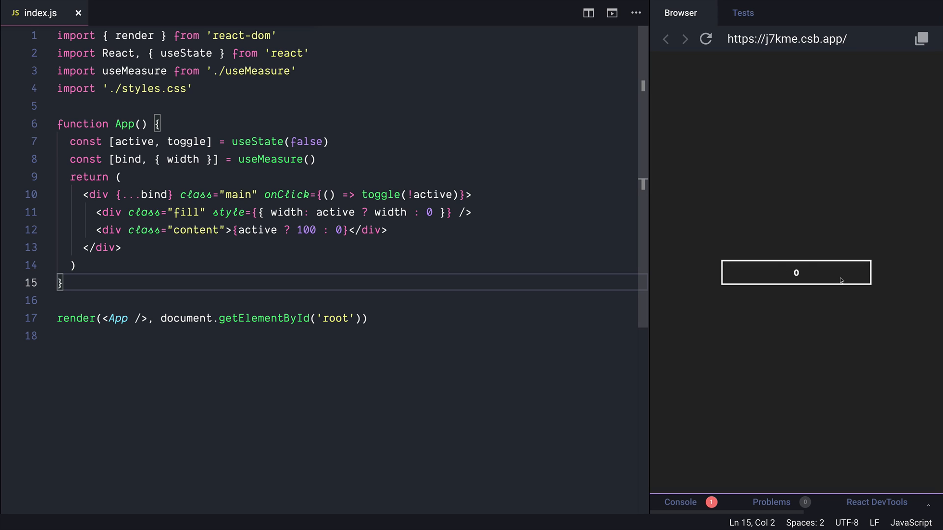
{"action": "mouse_move", "coordinate": [806, 272]}
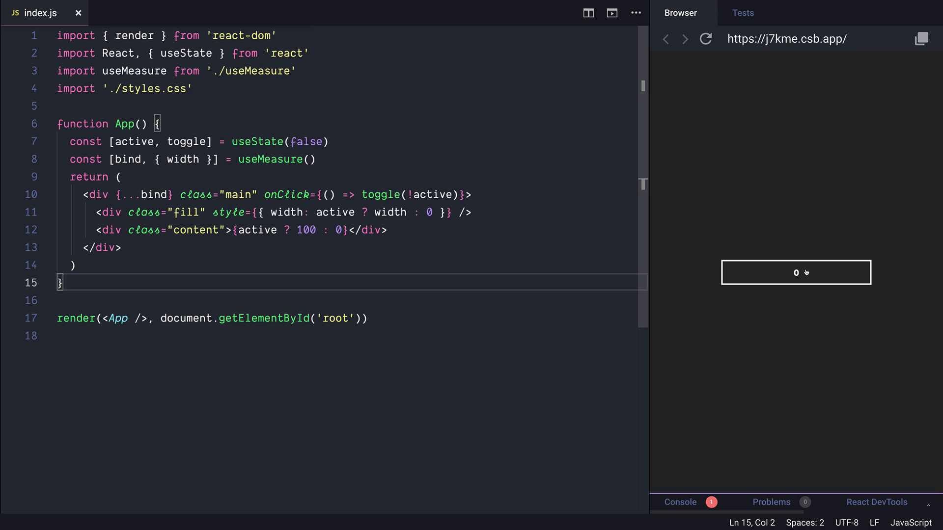
- Toggle the preview button so it fills pink and reads 100, then select the 'fill' class name
{"action": "left_click", "coordinate": [795, 272]}
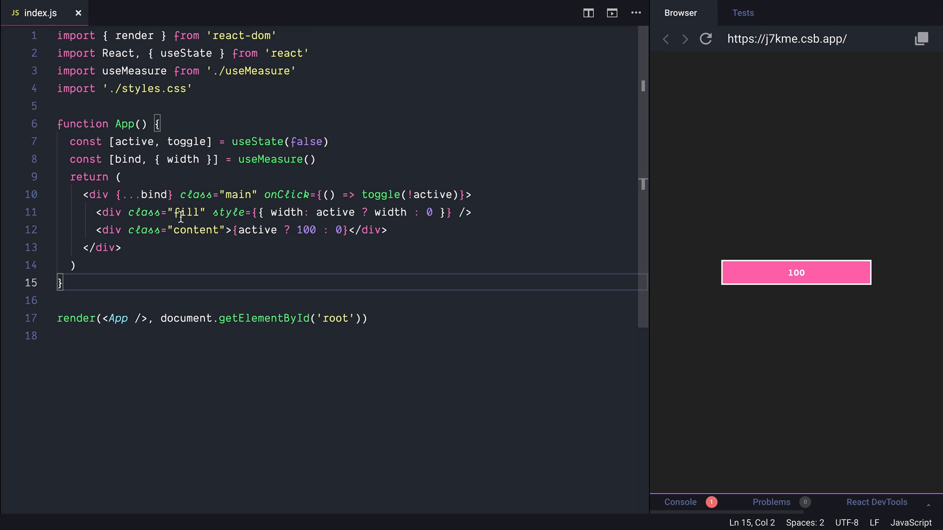
{"action": "double_click", "coordinate": [187, 212]}
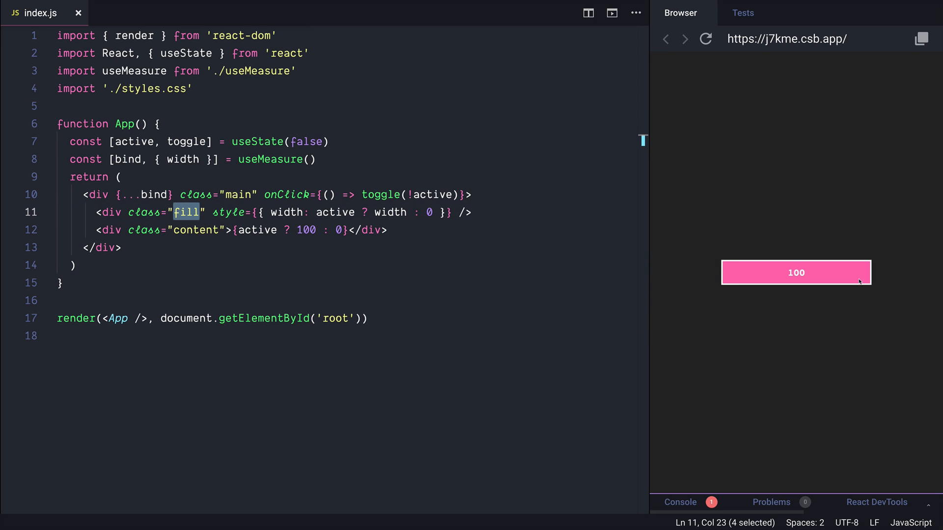
{"action": "mouse_move", "coordinate": [767, 275]}
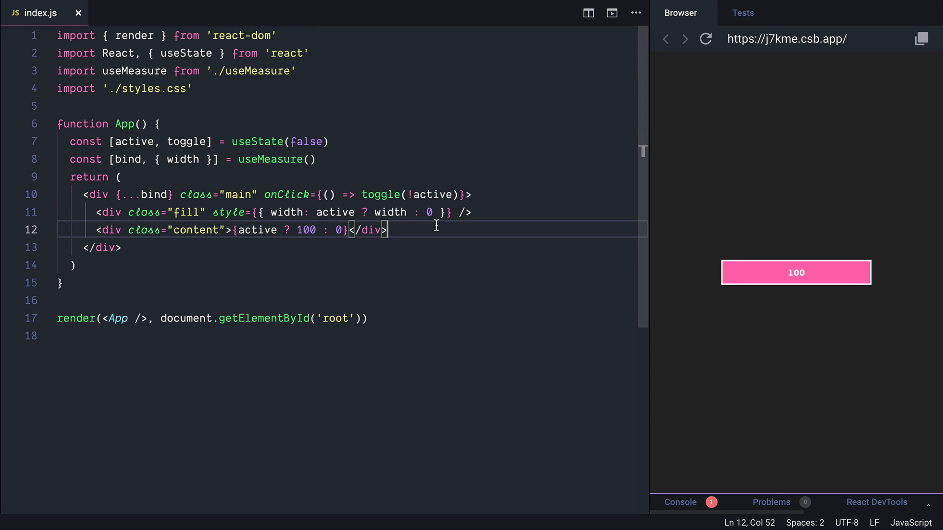
{"action": "mouse_move", "coordinate": [794, 278]}
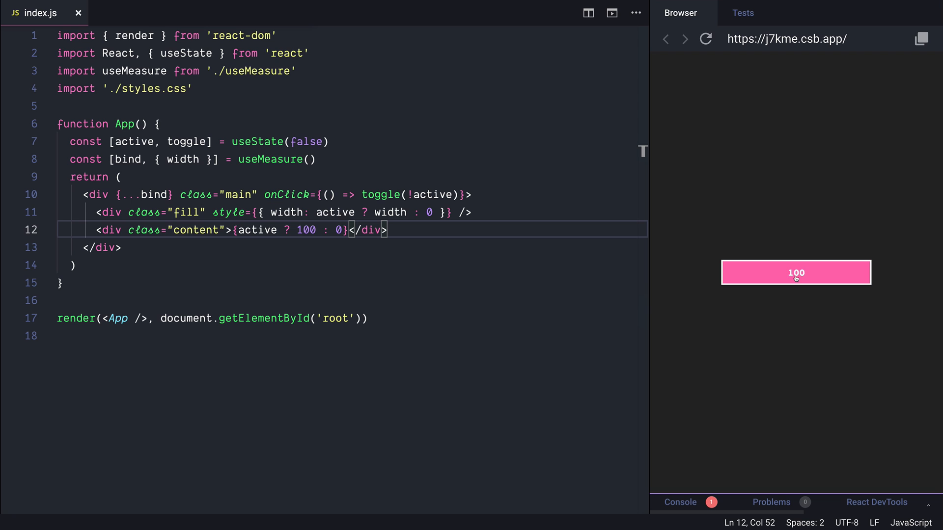
- Import useSpring and define const props = useSpring({from: {width: 0}, to: {width}})
{"action": "type", "text": "import {useSpring} from 'react-spring"}
{"action": "type", "text": "const"}
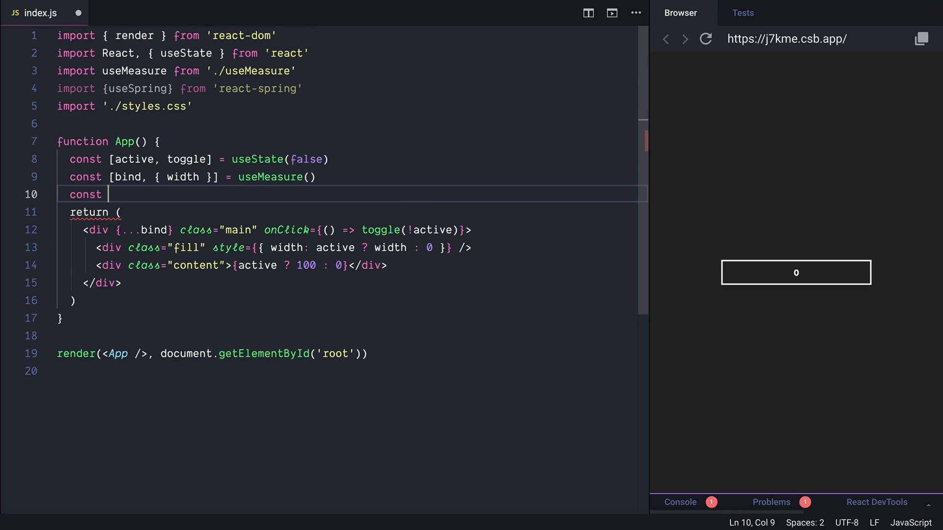
{"action": "type", "text": "props"}
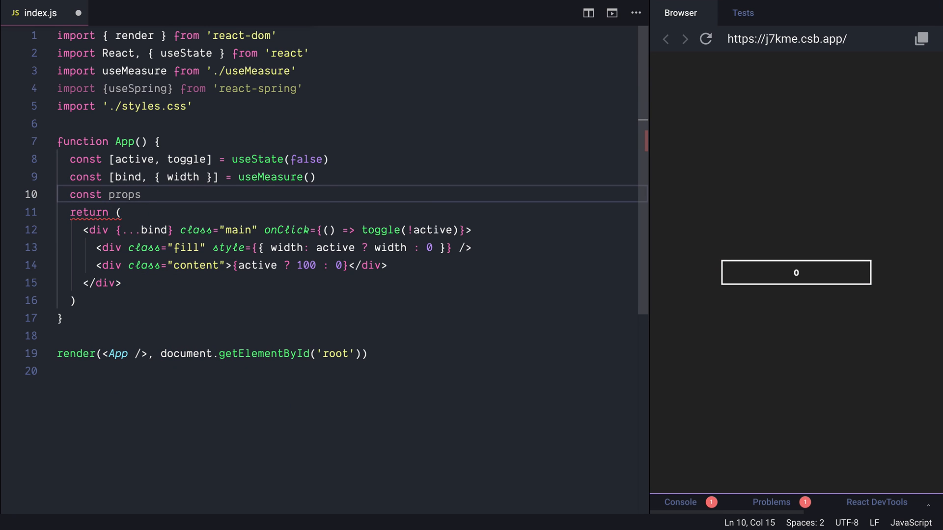
{"action": "type", "text": "= useSpring({"}
{"action": "type", "text": "from: {"}
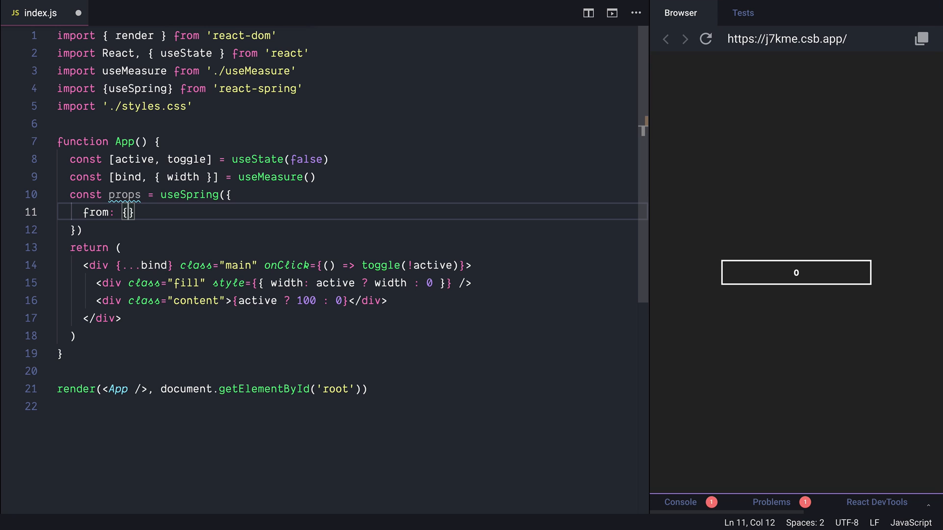
{"action": "type", "text": "width: 0"}
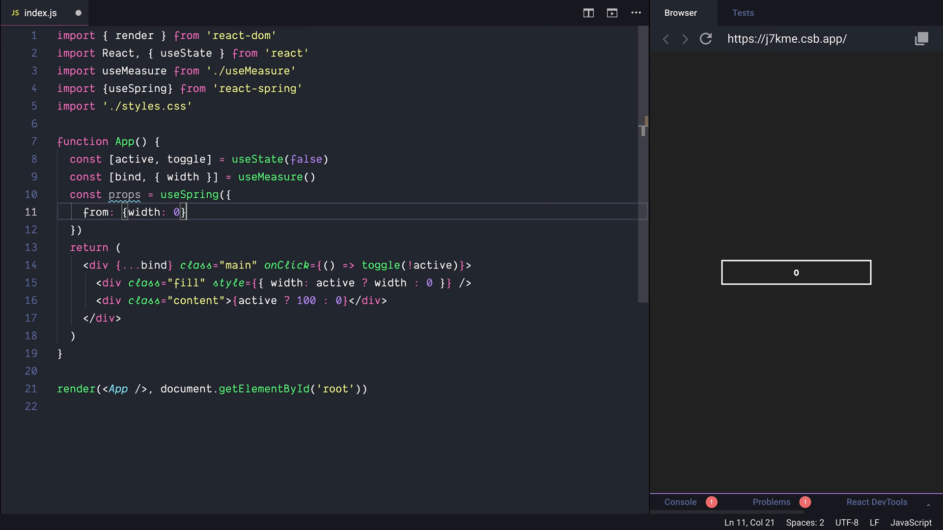
{"action": "type", "text": "t"}
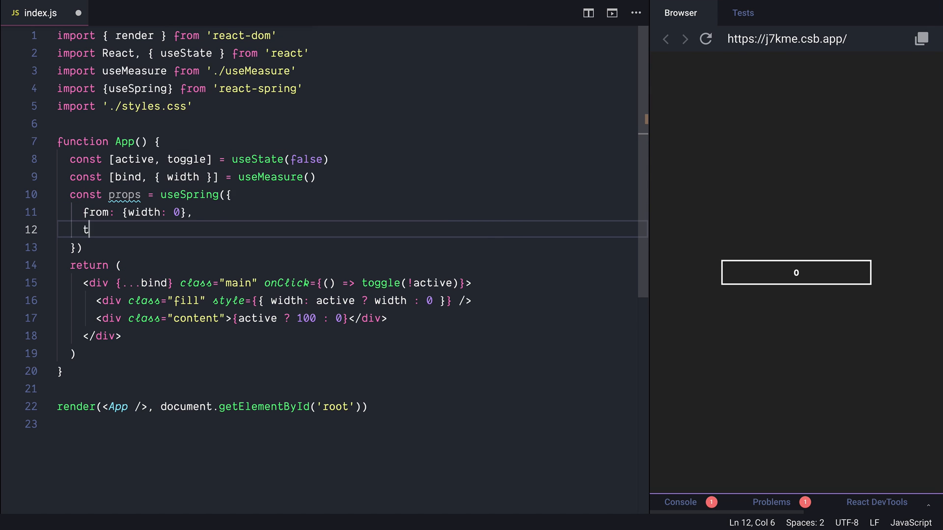
{"action": "type", "text": "o: {width}"}
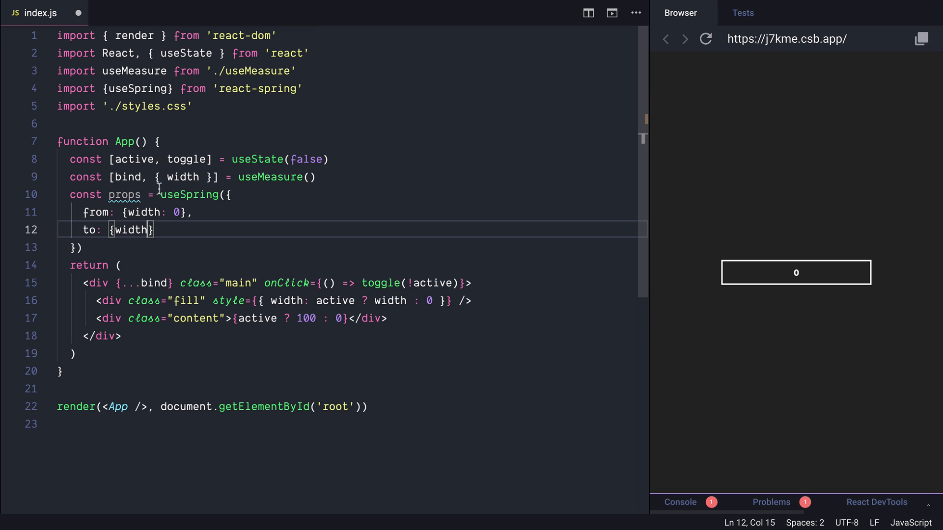
- Select the fill element's old width expression for replacement
{"action": "double_click", "coordinate": [129, 230]}
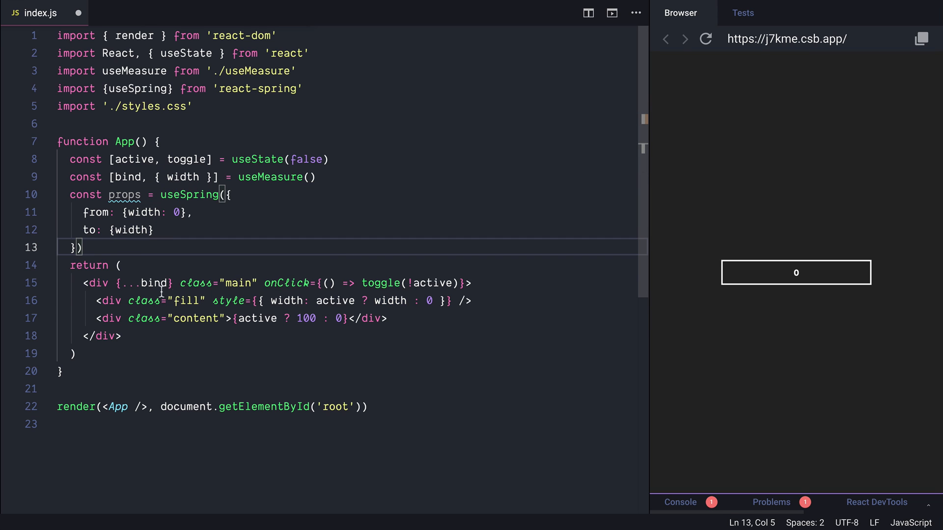
{"action": "double_click", "coordinate": [124, 195]}
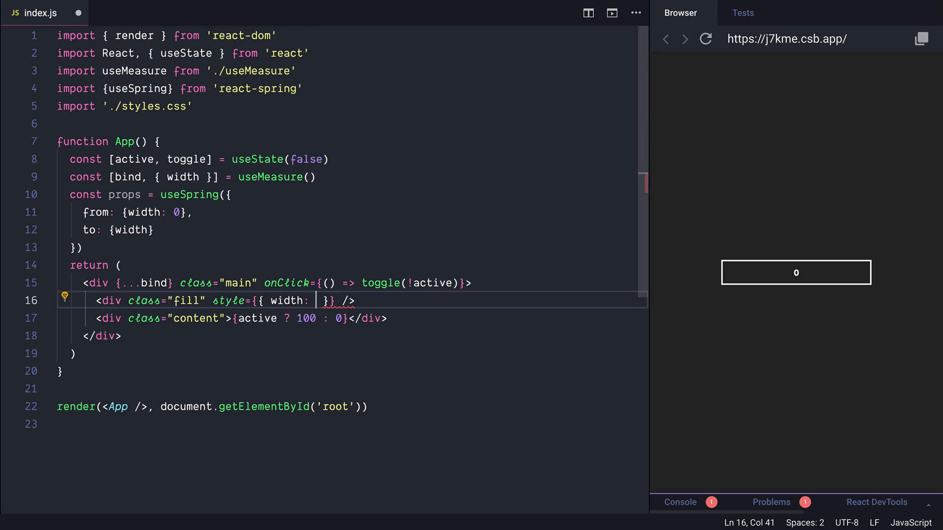
- Set the fill style to width: props.width and highlight the fill element's class name
{"action": "type", "text": "props.width"}
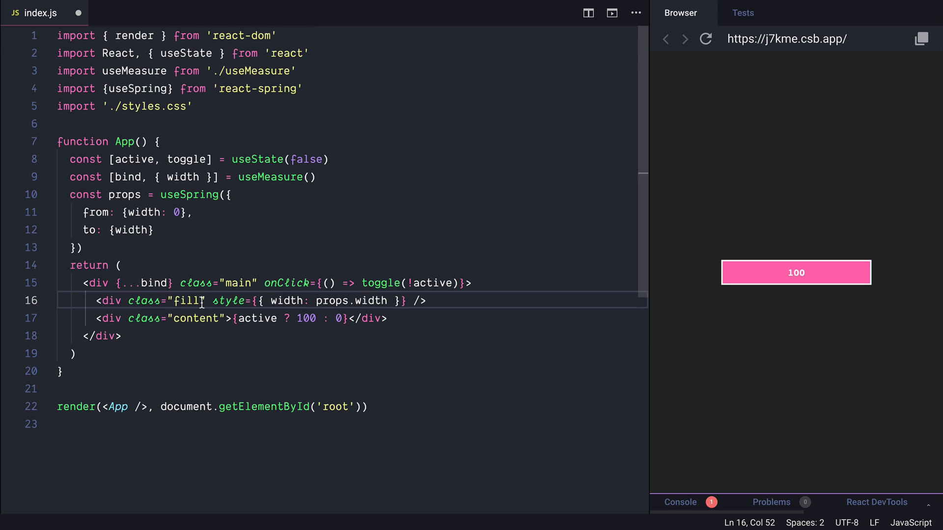
{"action": "double_click", "coordinate": [186, 301]}
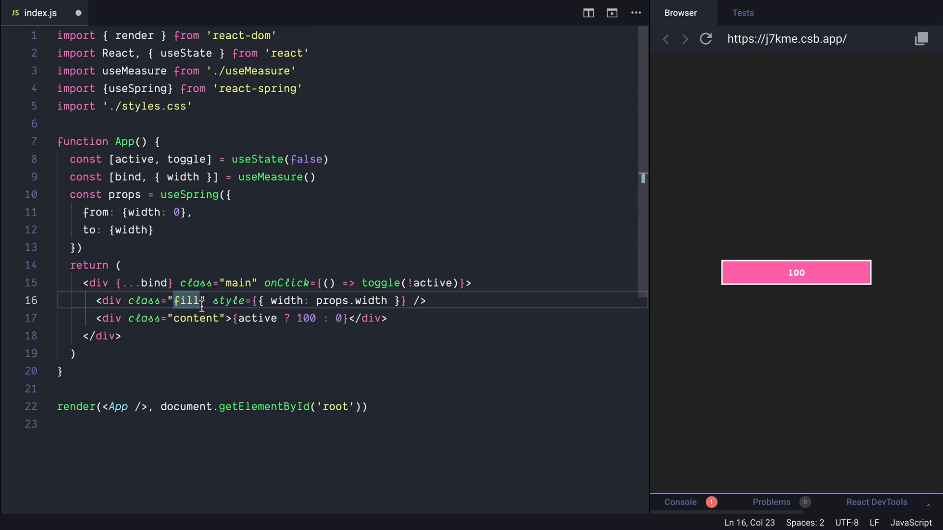
{"action": "mouse_move", "coordinate": [110, 301]}
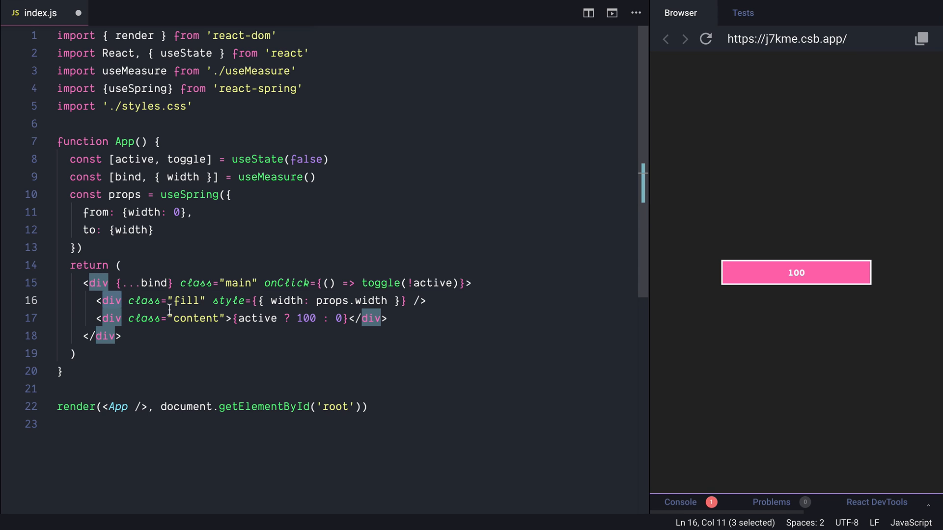
{"action": "mouse_move", "coordinate": [150, 109]}
{"action": "type", "text": ", animated"}
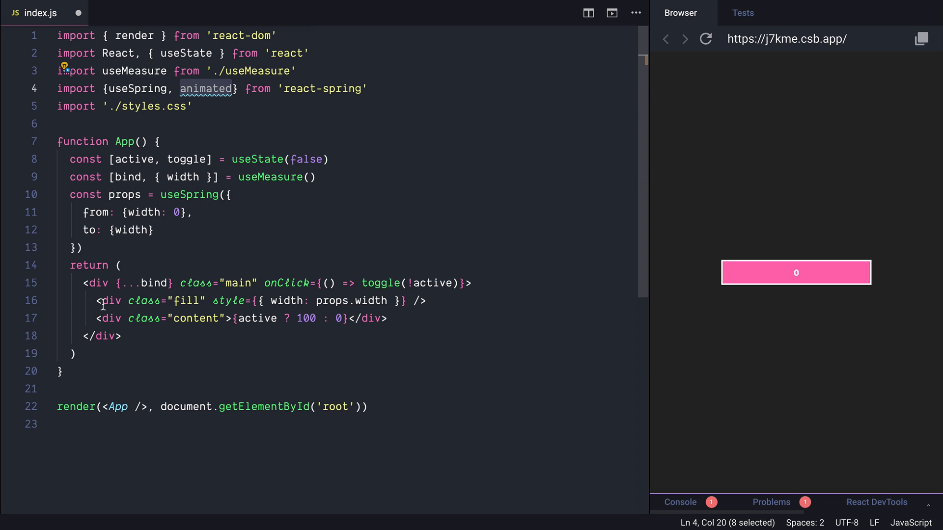
- Render the fill as an animated.div, try the button, and put the caret in the spring settings
{"action": "left_click", "coordinate": [230, 301]}
{"action": "type", "text": "animated."}
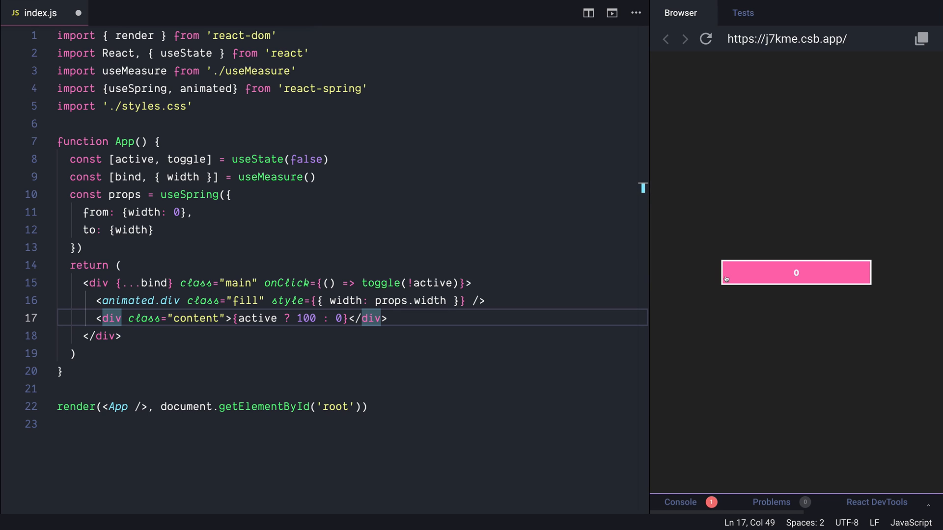
{"action": "mouse_move", "coordinate": [192, 207]}
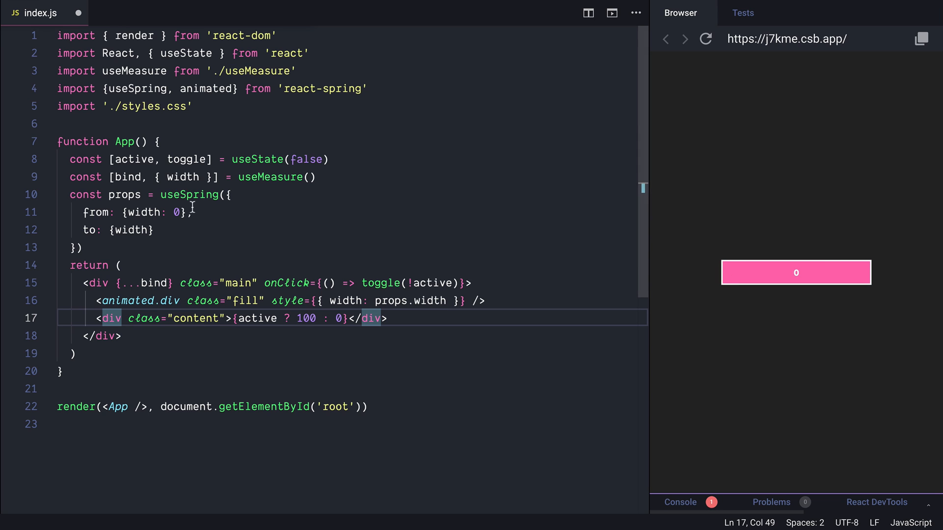
{"action": "mouse_move", "coordinate": [725, 274]}
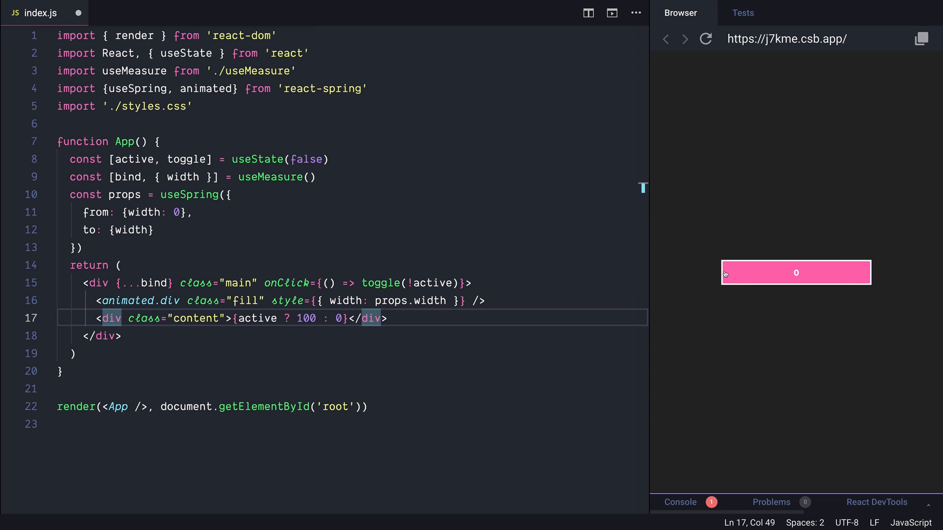
{"action": "left_click", "coordinate": [705, 39]}
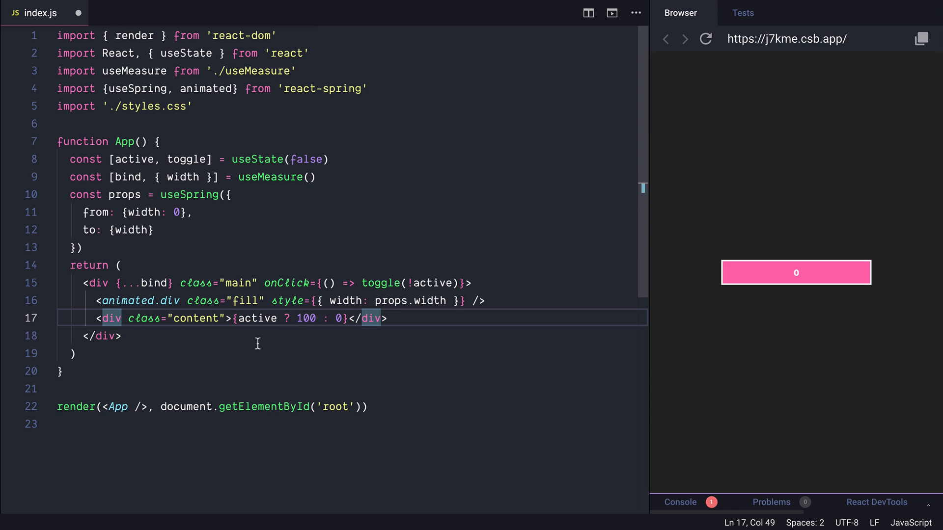
{"action": "left_click", "coordinate": [148, 230]}
{"action": "type", "text": "wid"}
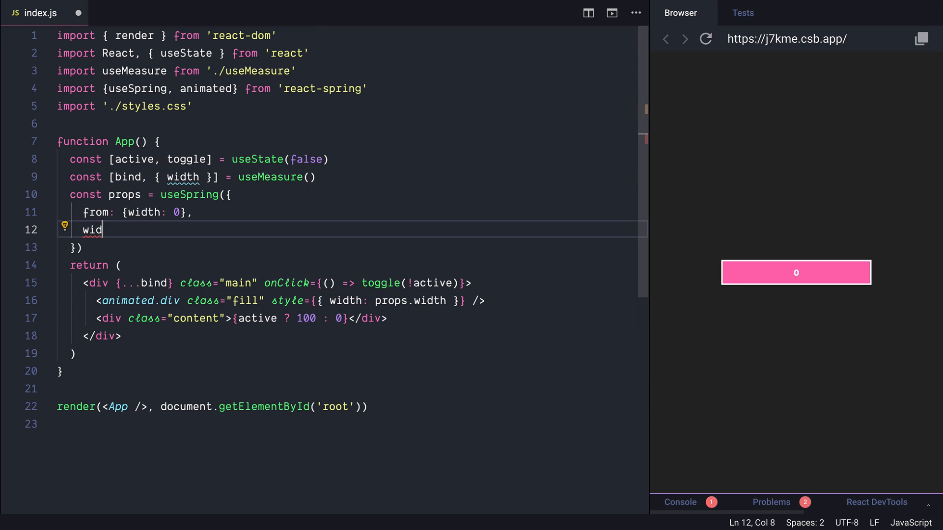
- Replace the from/to config with width: active ? width : 0 and toggle the button to test it
{"action": "type", "text": "th:"}
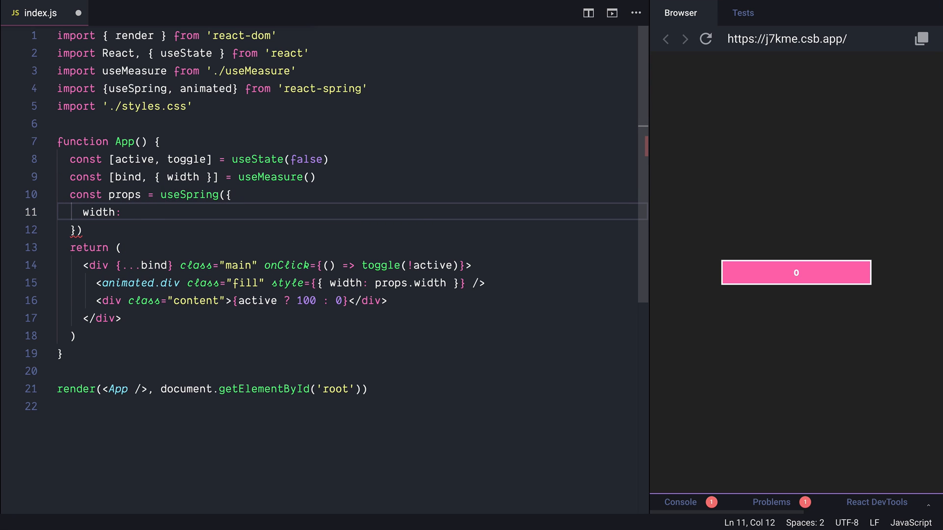
{"action": "type", "text": "active ? wid"}
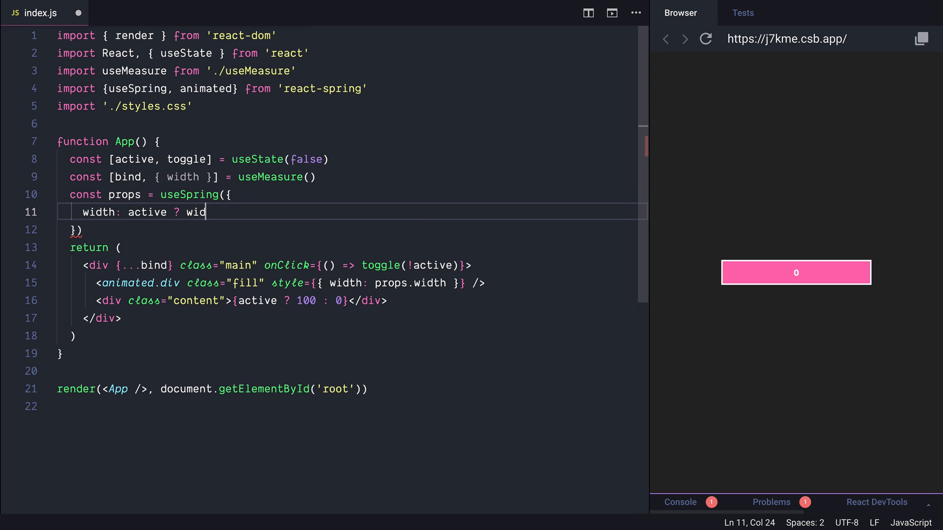
{"action": "type", "text": "th : 0"}
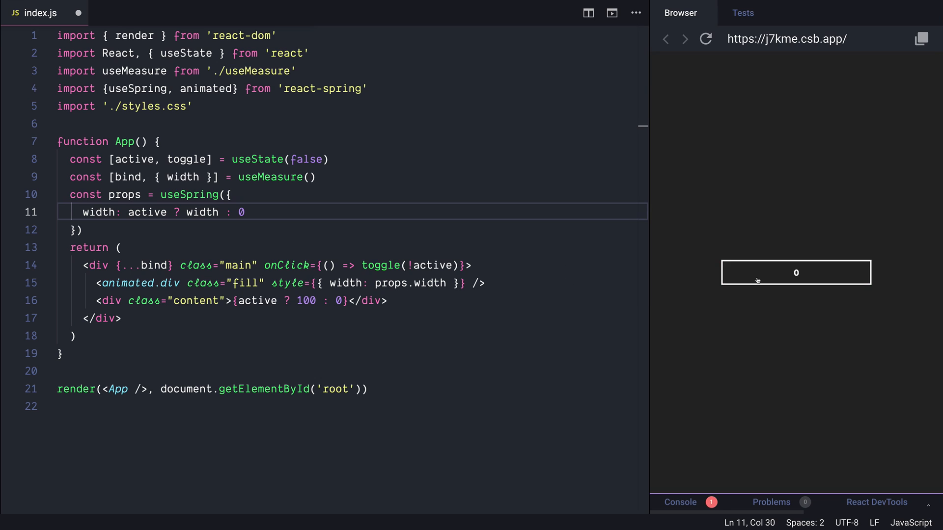
{"action": "left_click", "coordinate": [795, 272]}
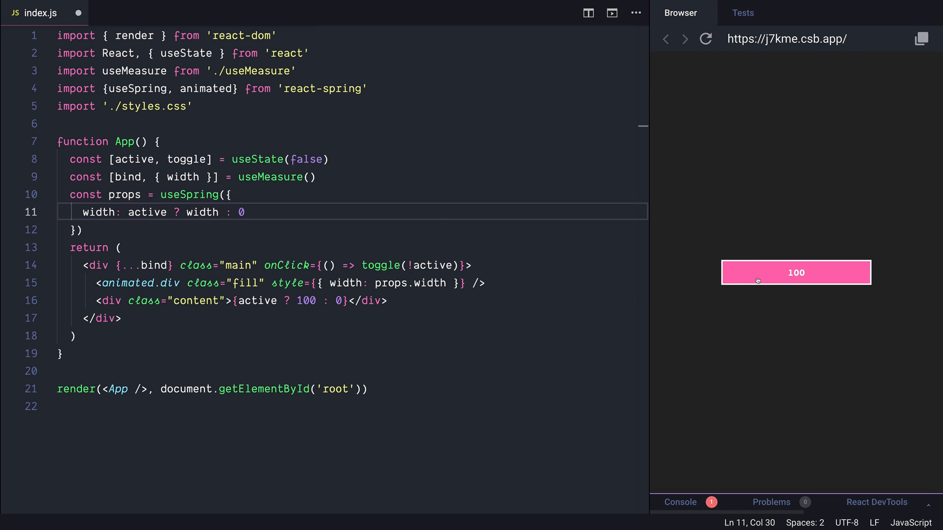
{"action": "double_click", "coordinate": [146, 213]}
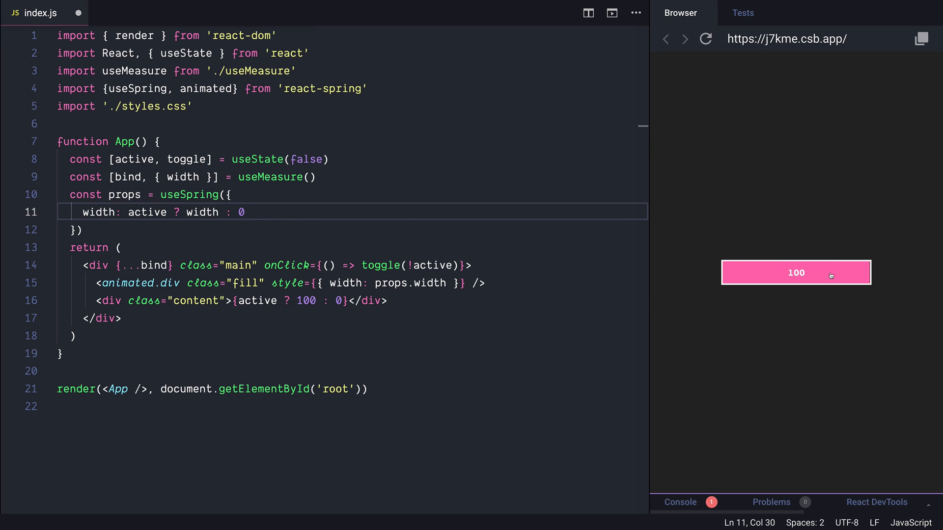
- Render {props.width.interpolate(x => x)} in the animated label and toggle the button to test the count
{"action": "left_click", "coordinate": [795, 272]}
{"action": "type", "text": "{p"}
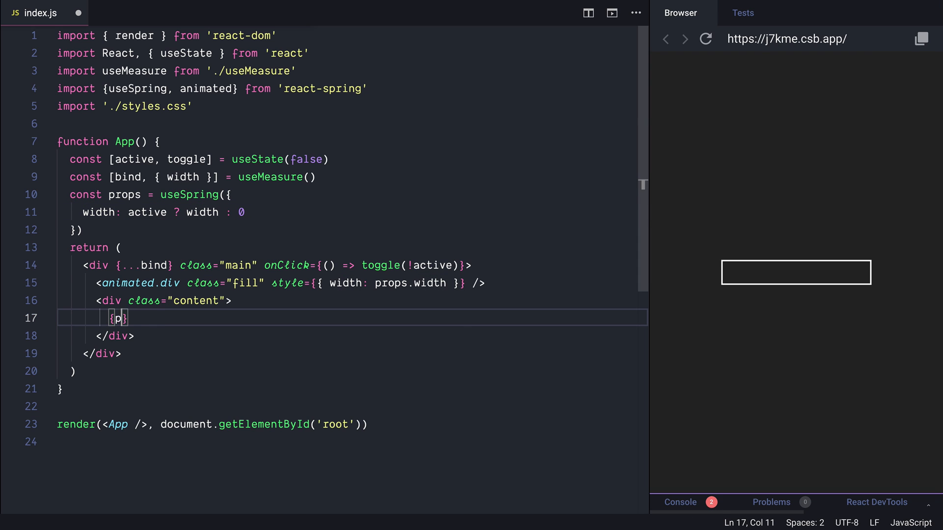
{"action": "type", "text": "rops.width."}
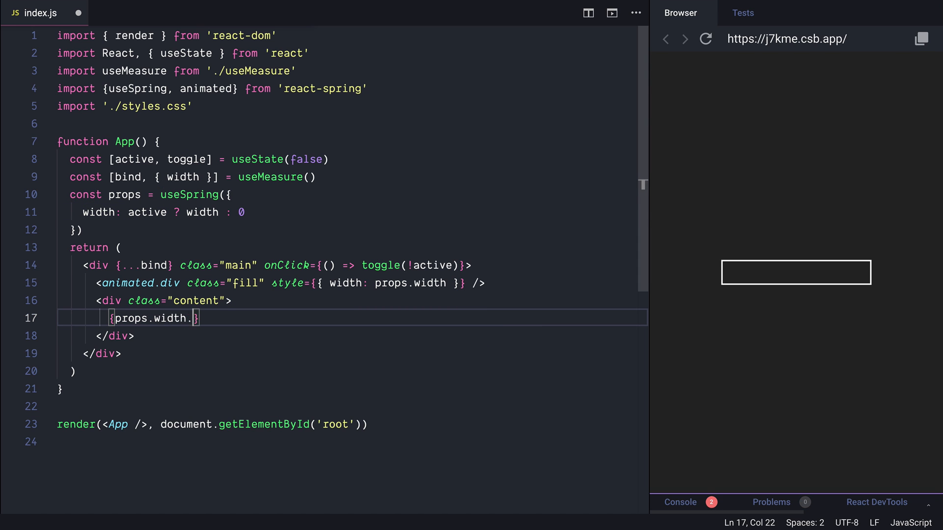
{"action": "type", "text": "interpolate()"}
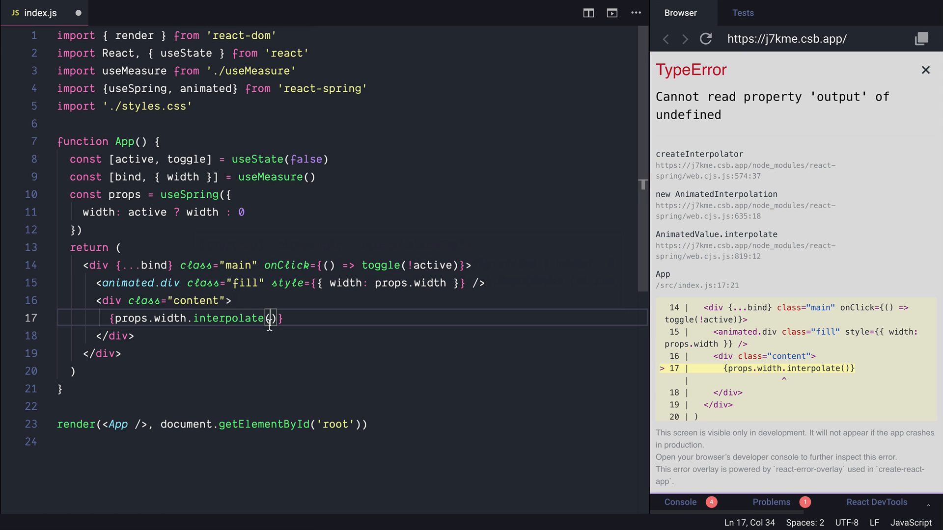
{"action": "mouse_move", "coordinate": [385, 338]}
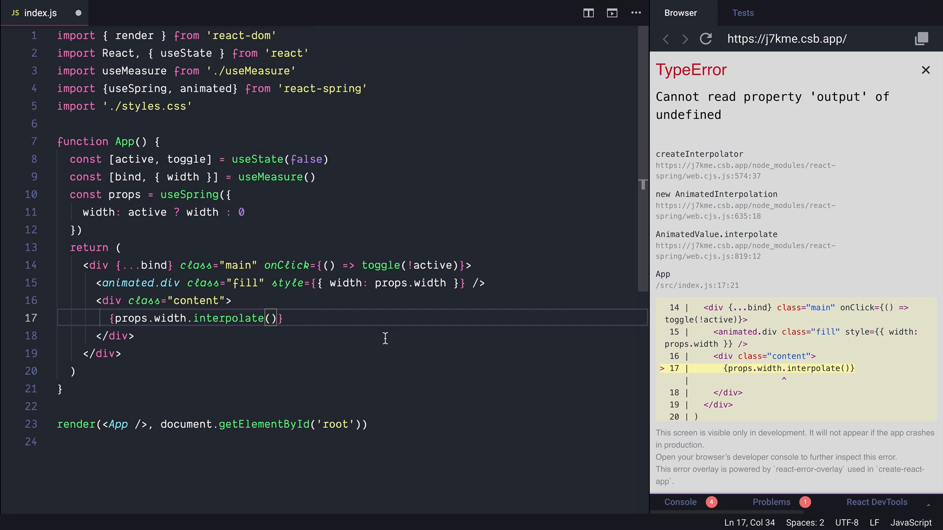
{"action": "type", "text": "x =>"}
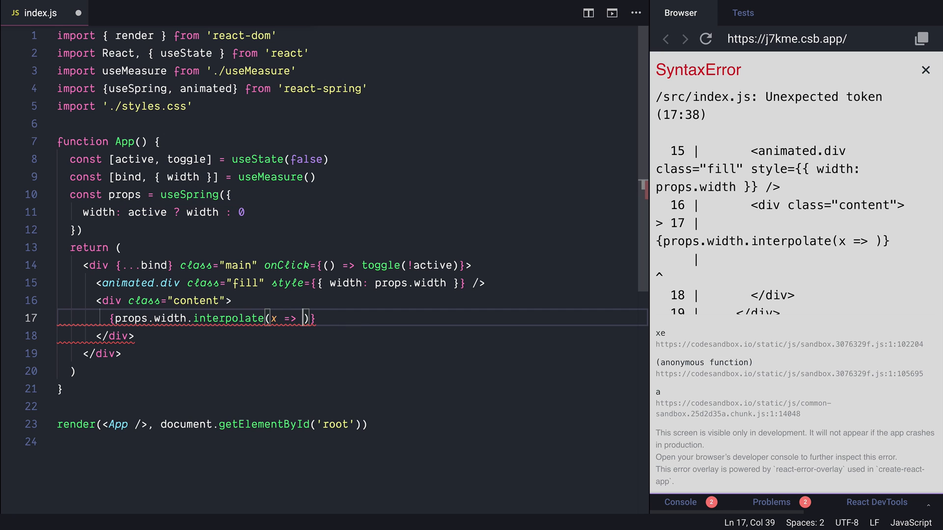
{"action": "type", "text": "x"}
{"action": "left_click", "coordinate": [353, 336]}
{"action": "type", "text": "animated."}
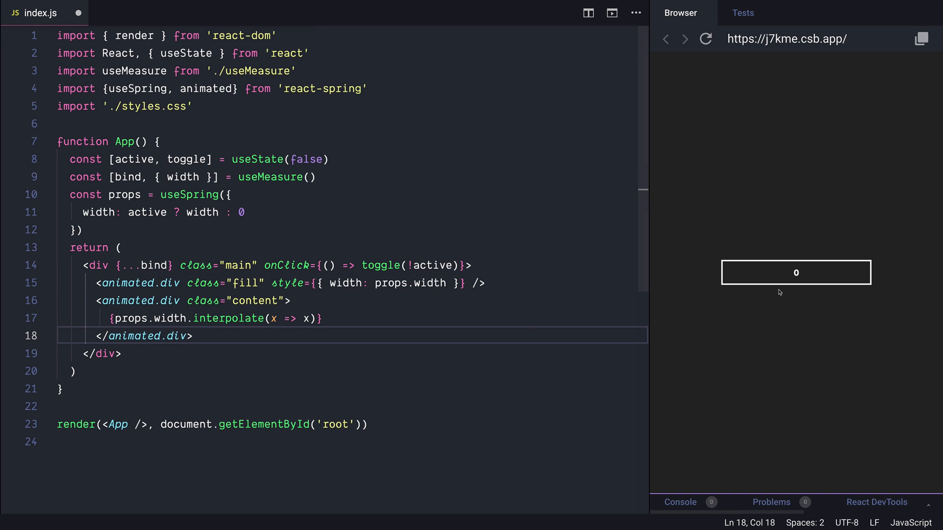
{"action": "left_click", "coordinate": [795, 272]}
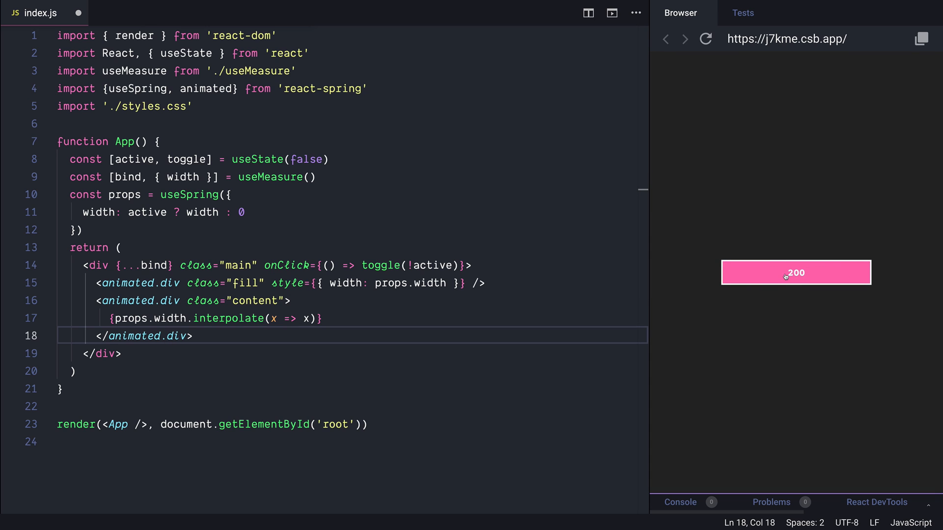
{"action": "left_click", "coordinate": [795, 272]}
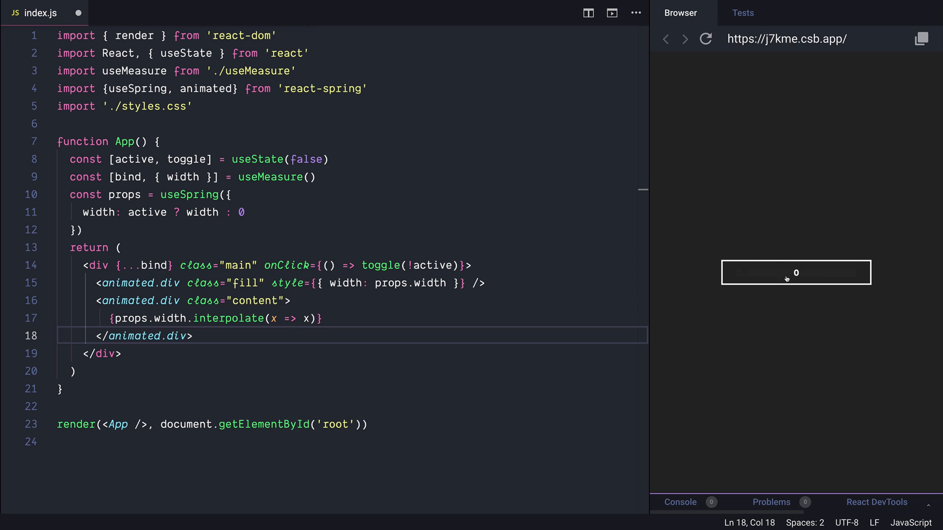
{"action": "left_click", "coordinate": [795, 272]}
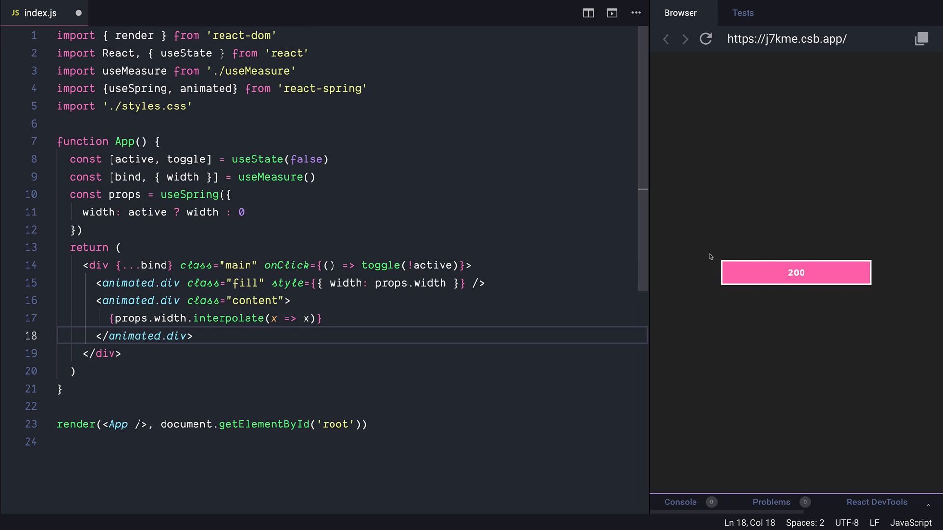
{"action": "left_click", "coordinate": [795, 272]}
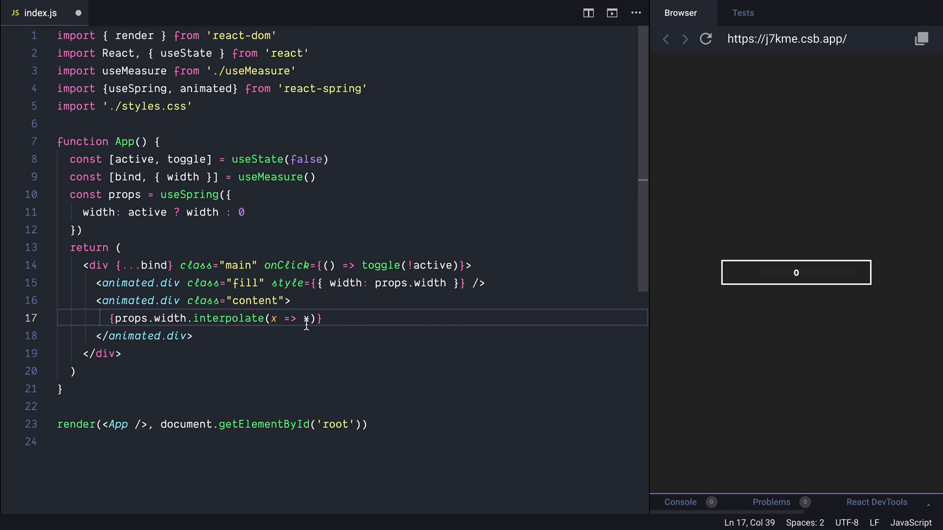
- Wrap the label value as Math.floor(x * 100 / width) so it shows a whole percentage
{"action": "type", "text": "Math.floor"}
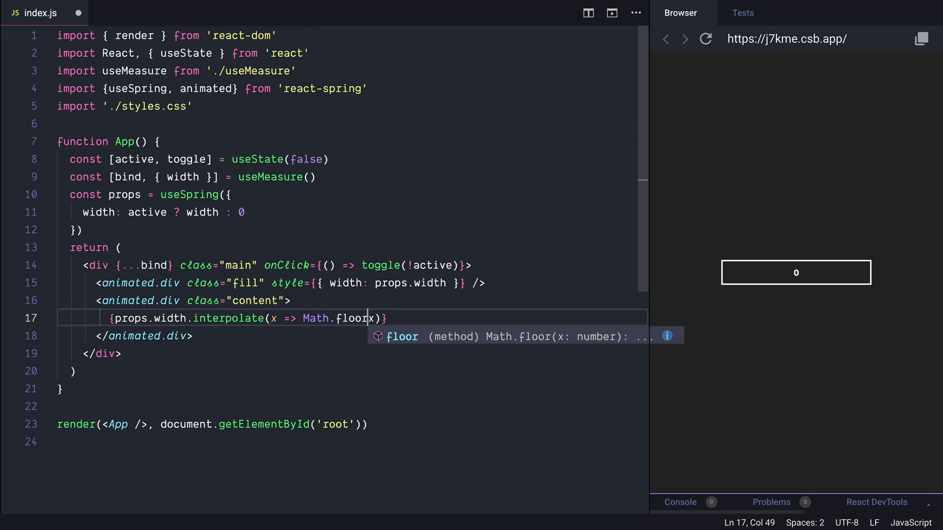
{"action": "type", "text": "x * 100 / width)"}
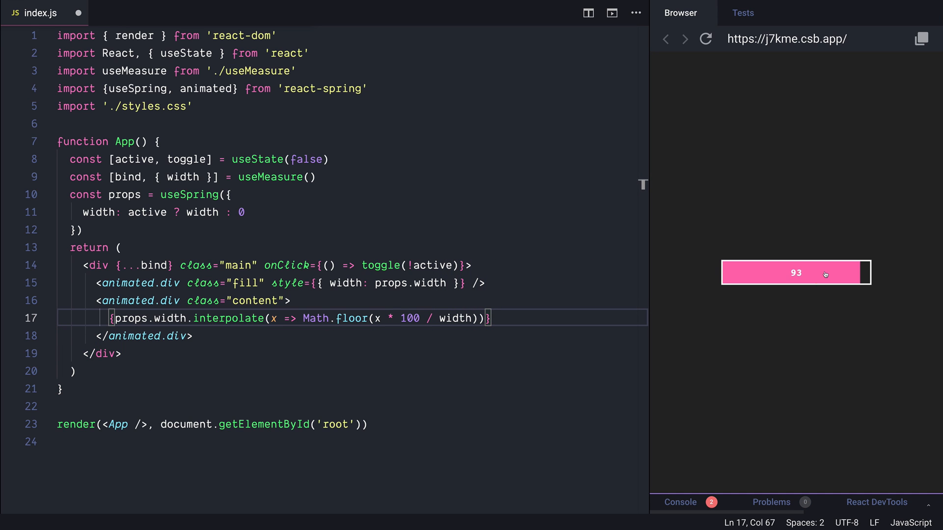
{"action": "left_click", "coordinate": [796, 273]}
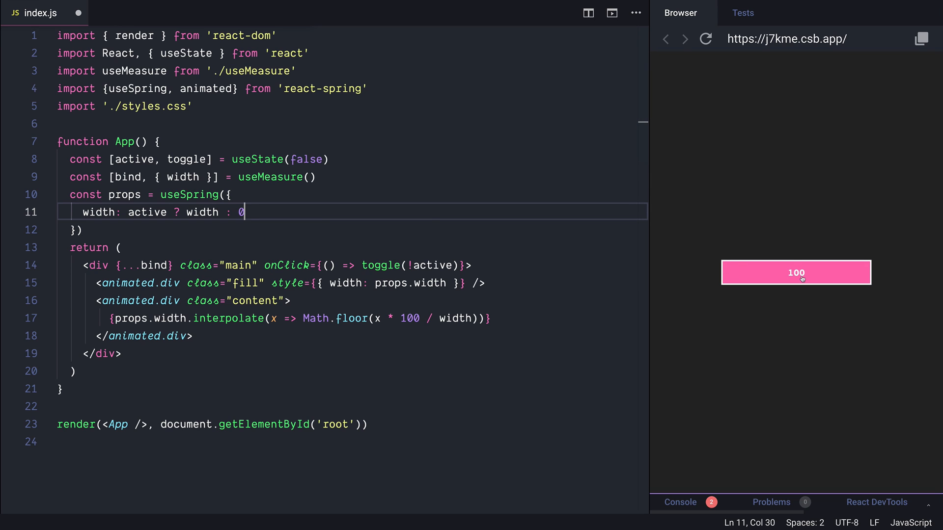
{"action": "mouse_move", "coordinate": [420, 174]}
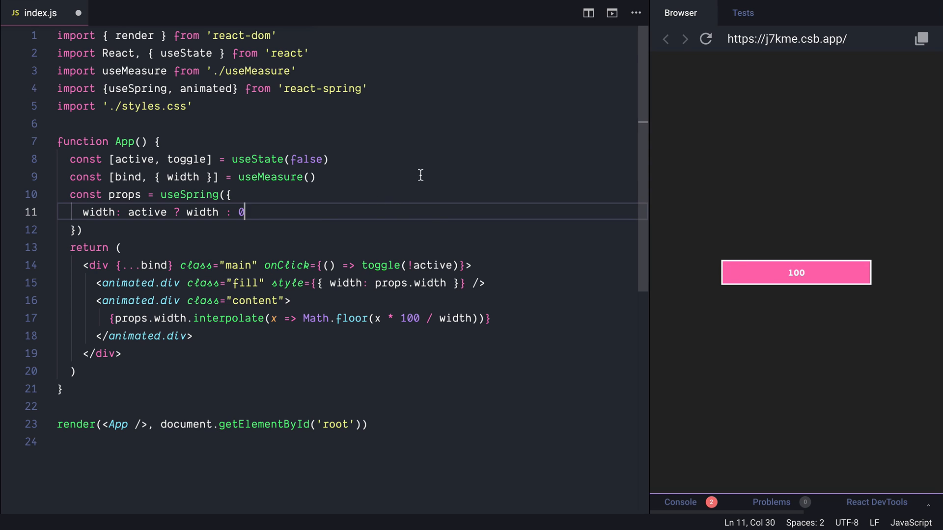
- Add backgroundColor: active ? 'hotpink' : 'turquoise' to the spring and style the fill with {props}
{"action": "type", "text": ","}
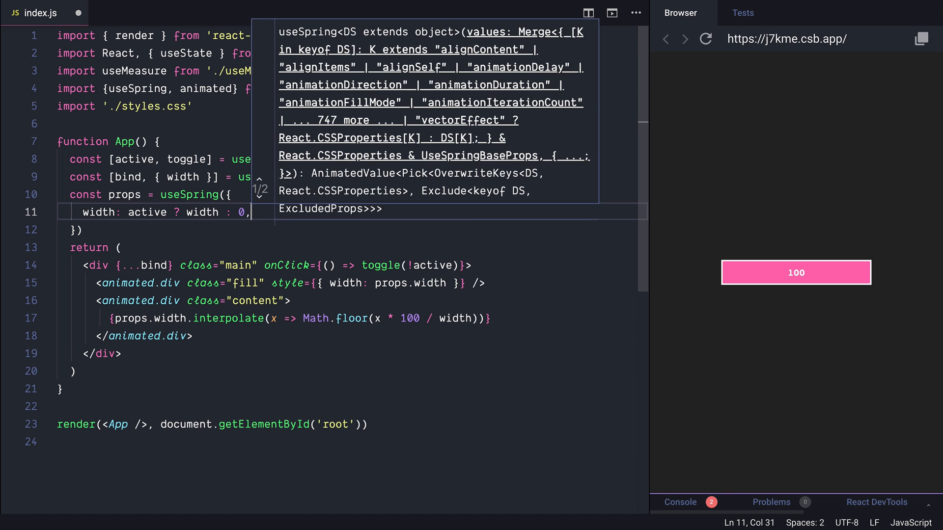
{"action": "type", "text": "backgroundColor: active ?"}
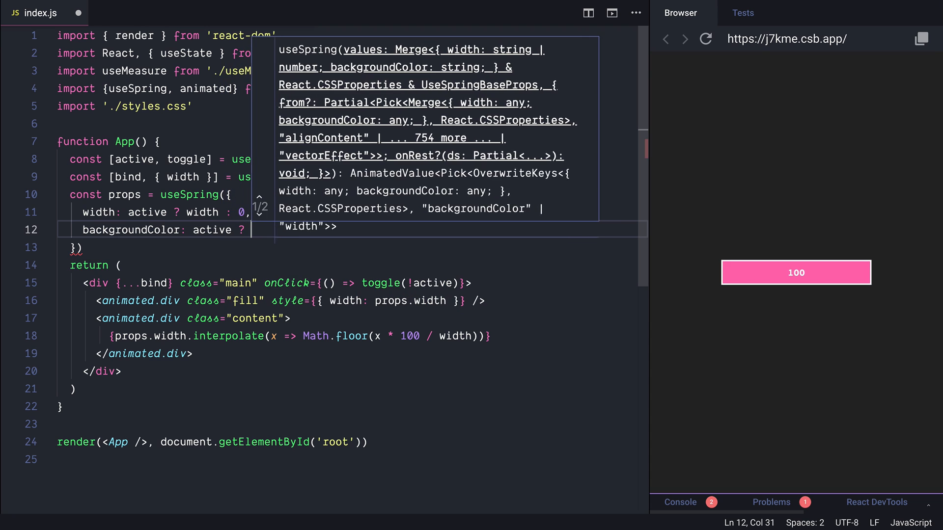
{"action": "type", "text": "'hotpink' : 't"}
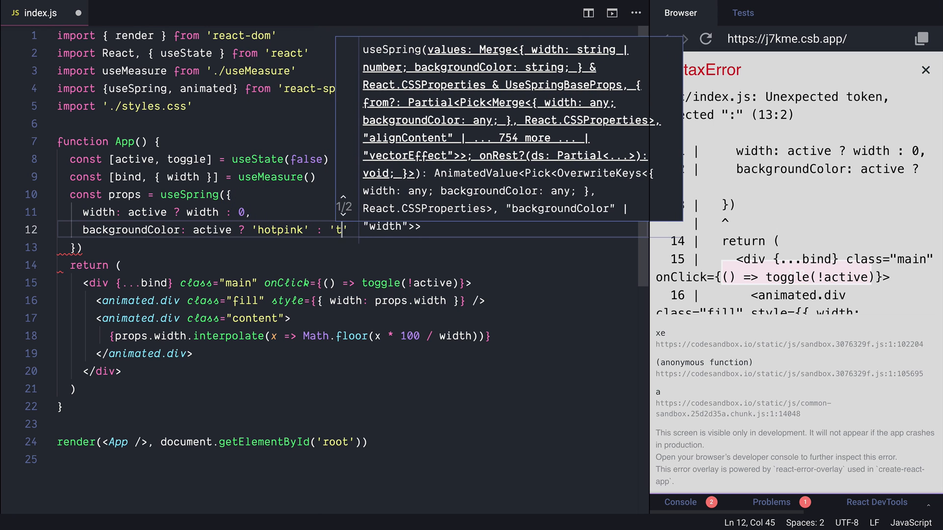
{"action": "type", "text": "urquoise"}
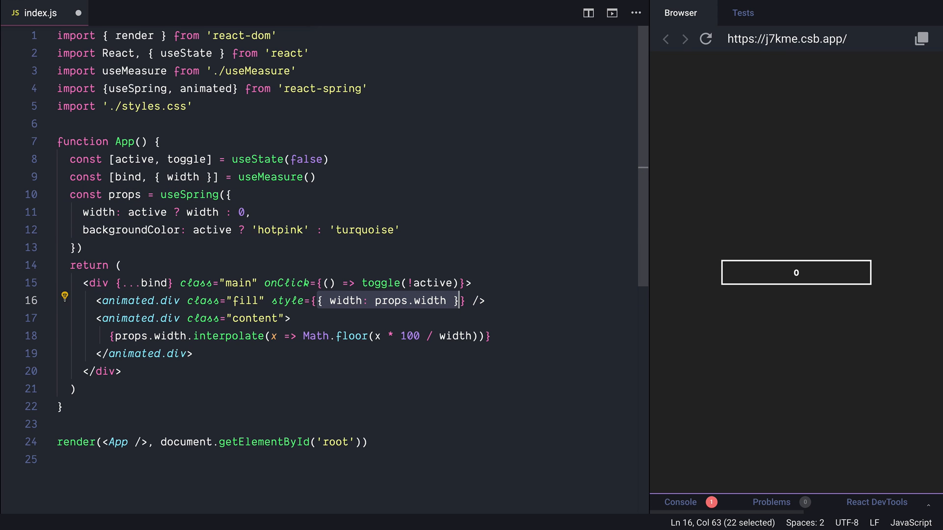
{"action": "type", "text": "props"}
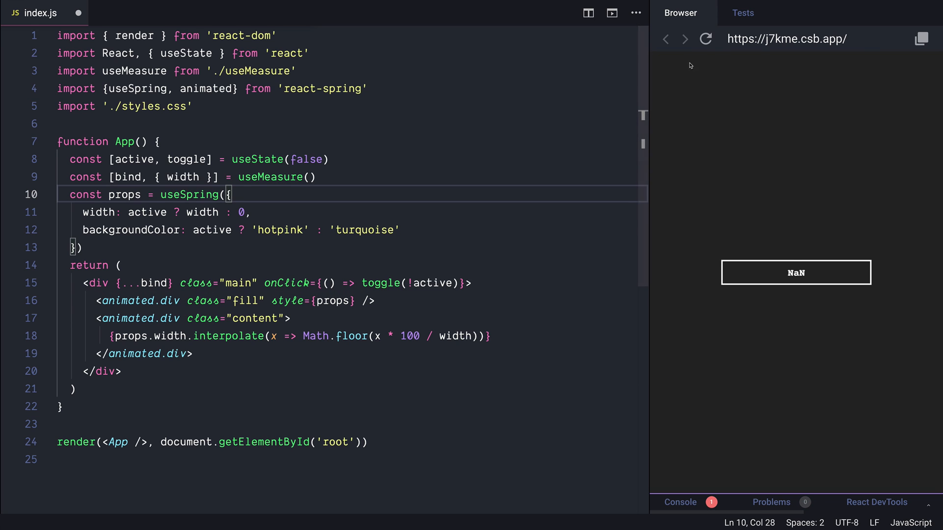
- Check the colour toggle twice, then add config duration: 3000 to the useSpring call
{"action": "left_click", "coordinate": [795, 272]}
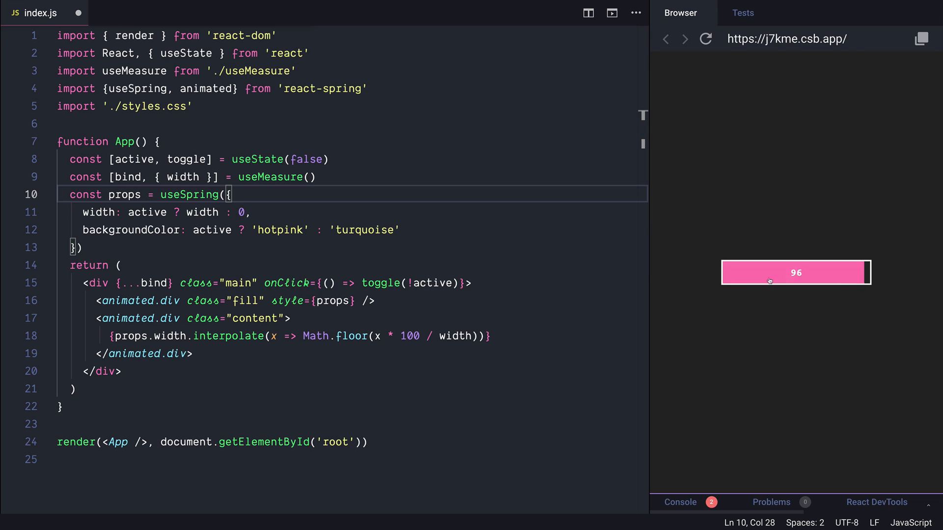
{"action": "left_click", "coordinate": [794, 272]}
{"action": "type", "text": "config: { "}
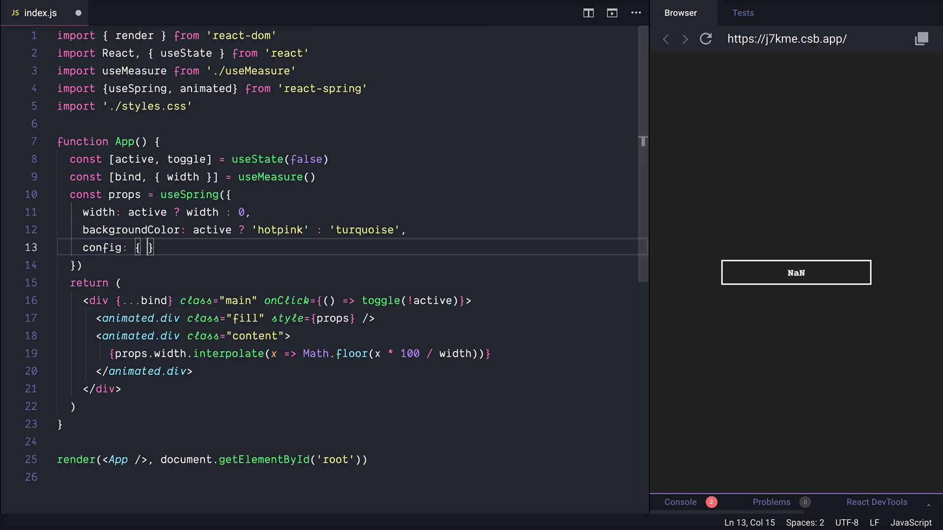
{"action": "type", "text": "duration: 3000"}
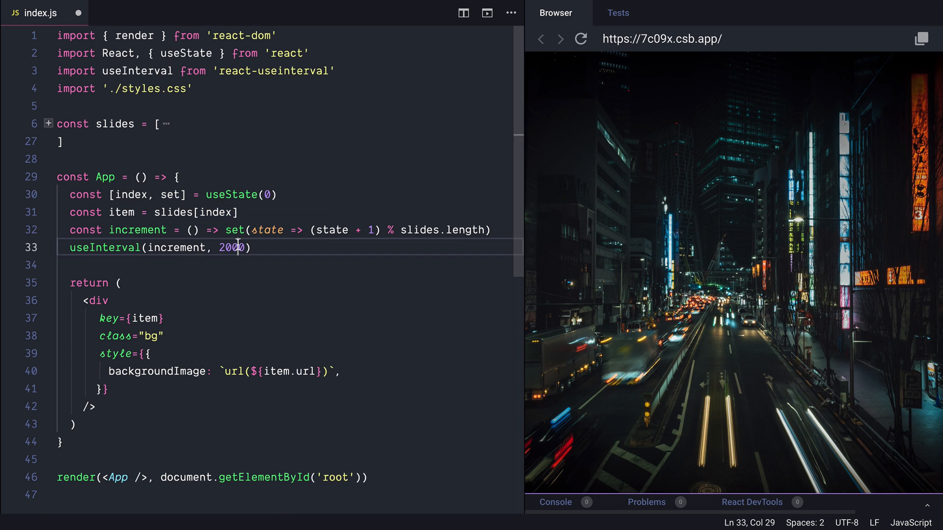
- Set the useInterval delay to 2000 ms and place the caret after the react-useinterval import
{"action": "double_click", "coordinate": [231, 248]}
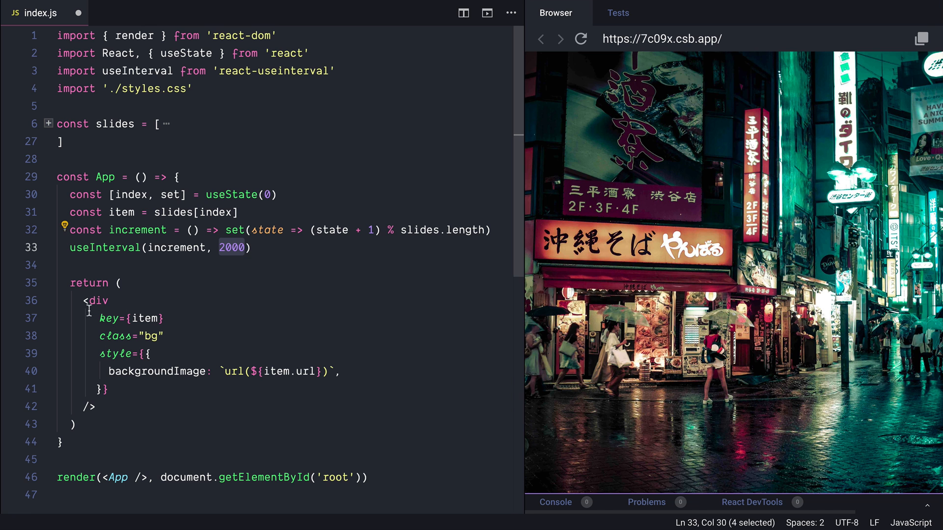
{"action": "double_click", "coordinate": [155, 372]}
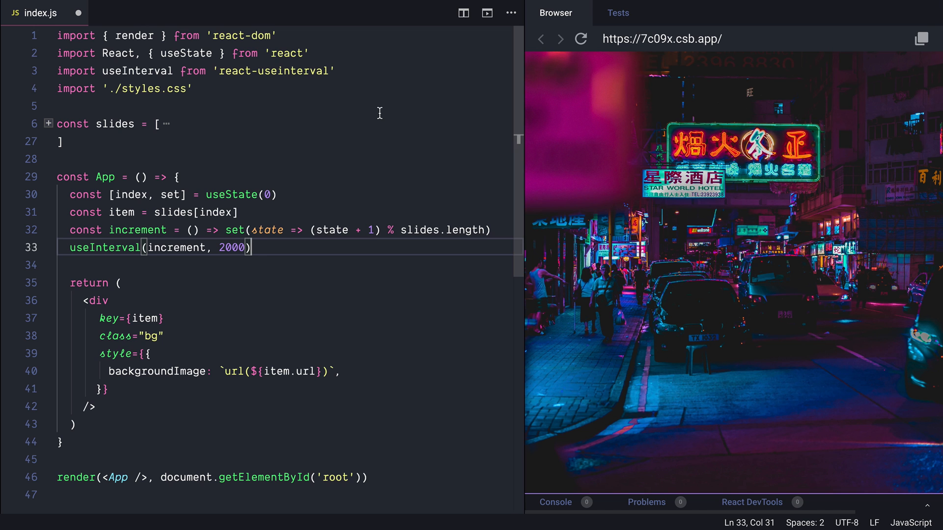
{"action": "left_click", "coordinate": [347, 71]}
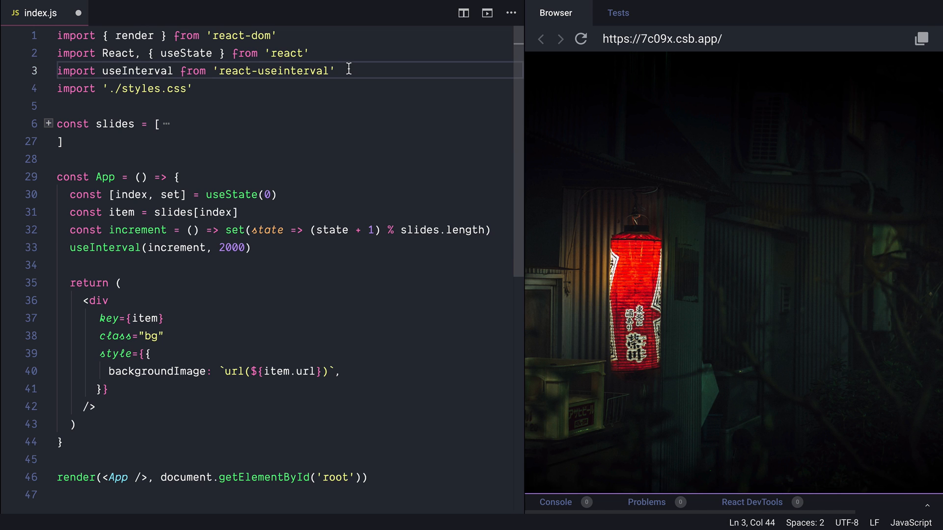
- Add the useTransition/animated import and start const transitions = useTransition(slides[index], ...)
{"action": "type", "text": "i"}
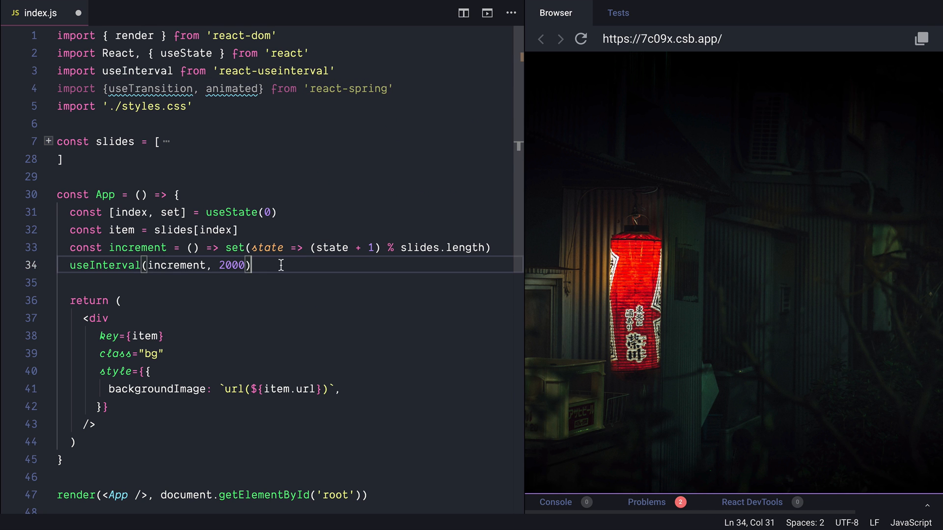
{"action": "type", "text": "const transi"}
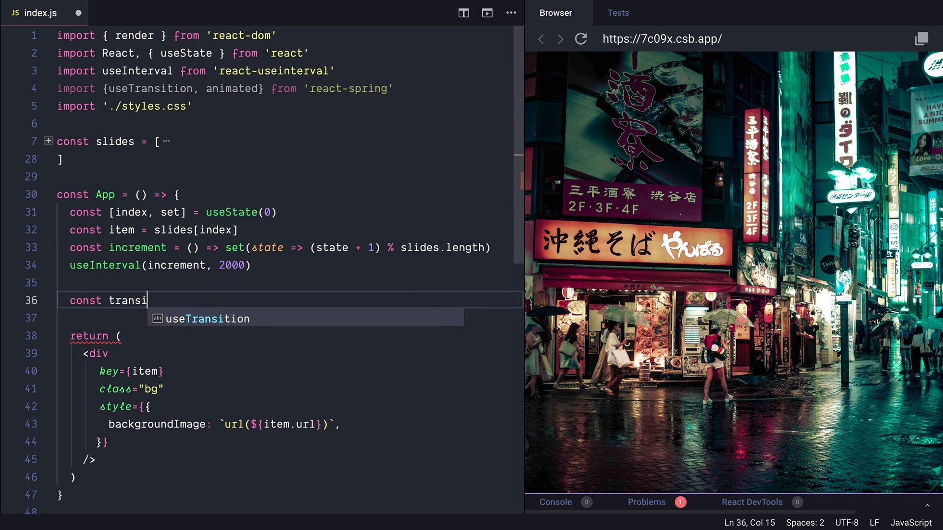
{"action": "type", "text": "tions = useTransition("}
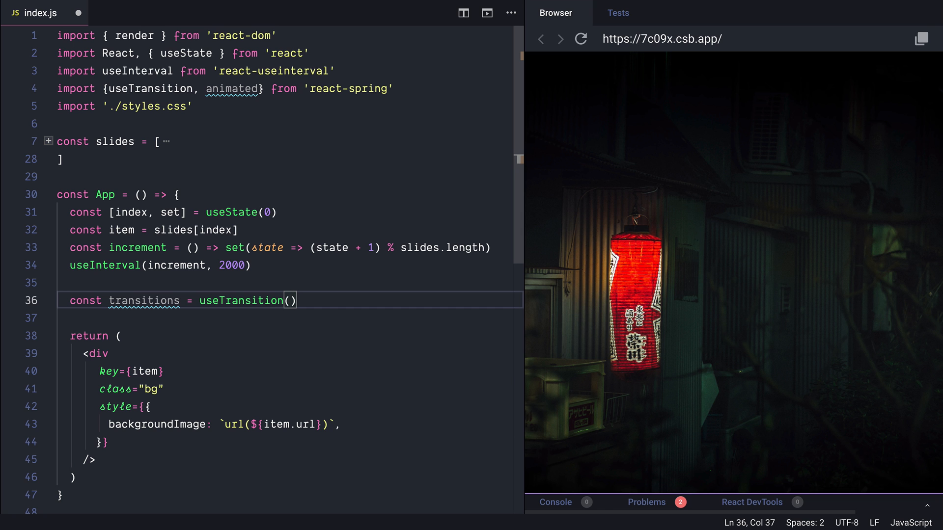
{"action": "type", "text": "slides[]"}
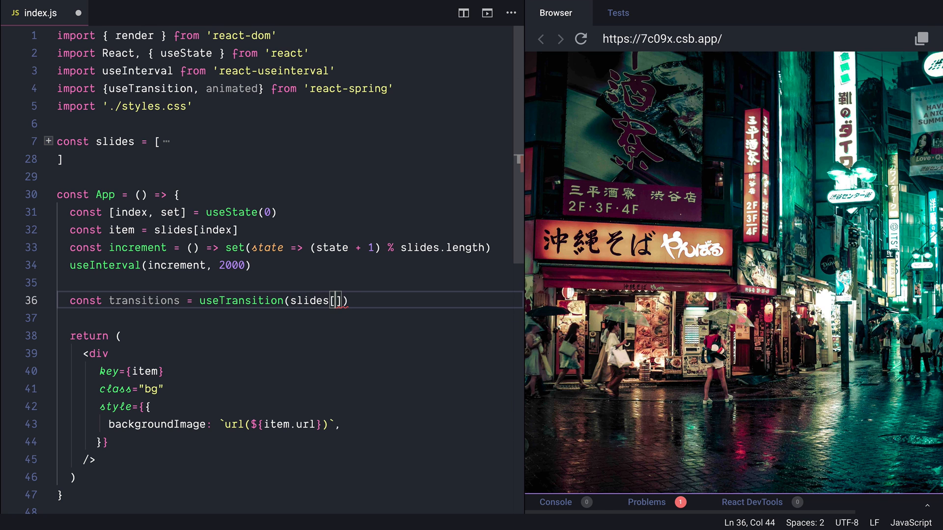
{"action": "type", "text": "index"}
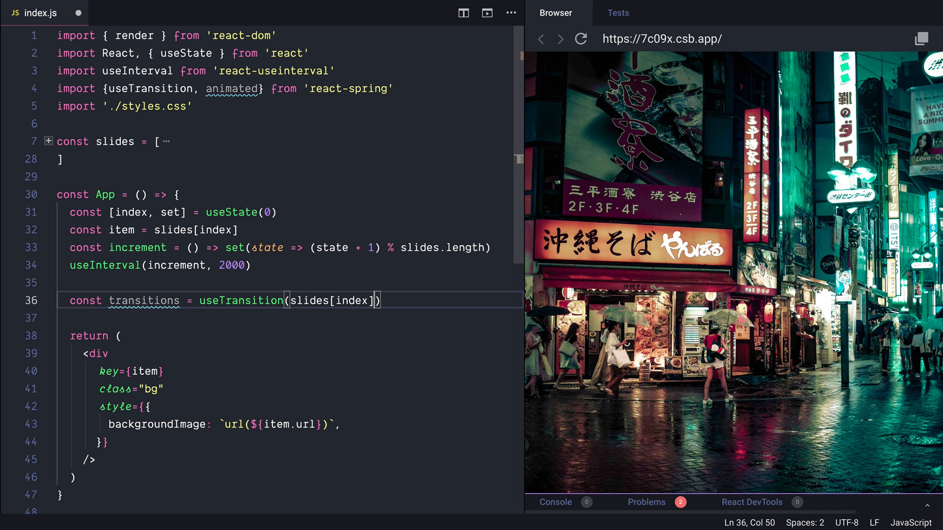
{"action": "type", "text": ", item => item.id, {"}
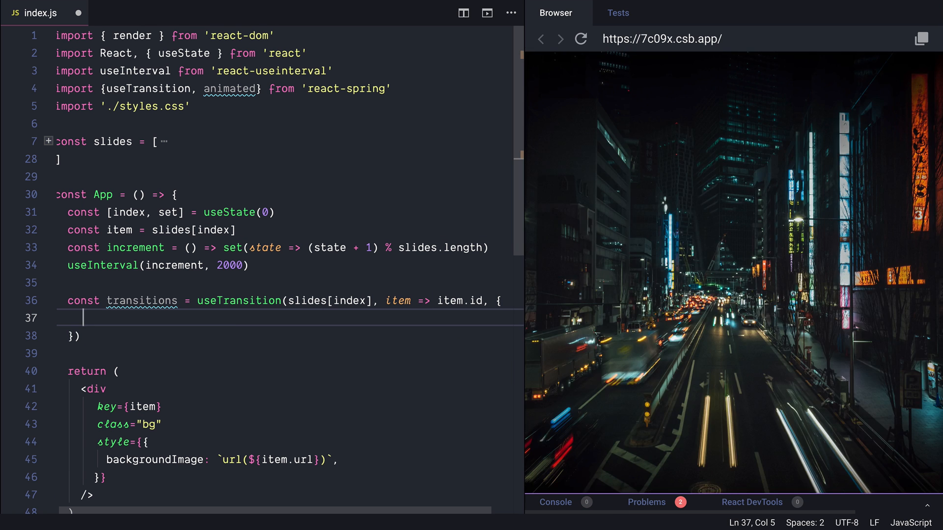
- Write the from config: opacity 0 with transform 'scale(1.1)'
{"action": "type", "text": "from: {},"}
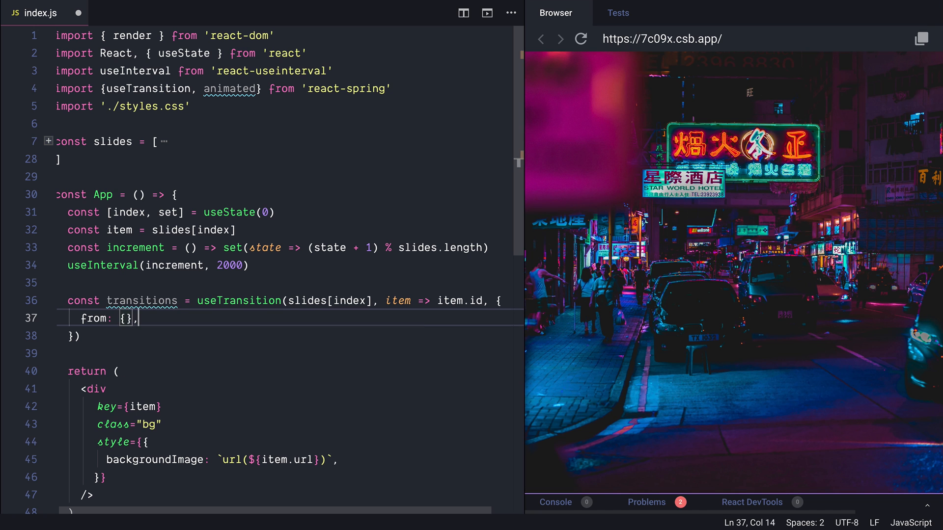
{"action": "type", "text": "enter: {},"}
{"action": "type", "text": "leave: {"}
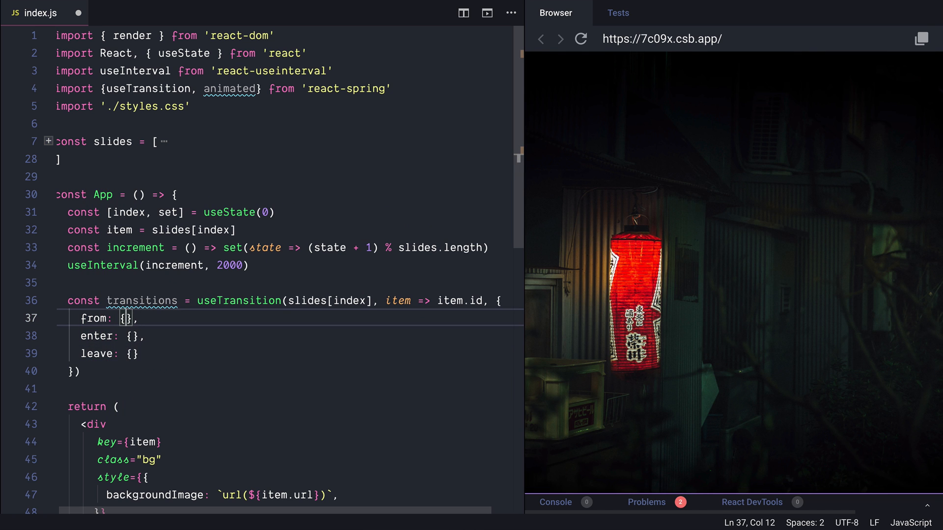
{"action": "type", "text": "opacity"}
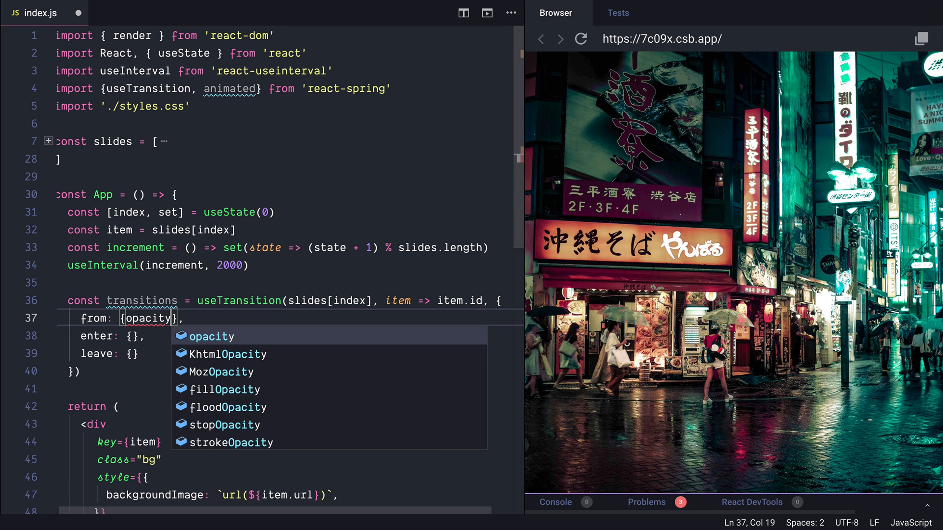
{"action": "type", "text": ": 0"}
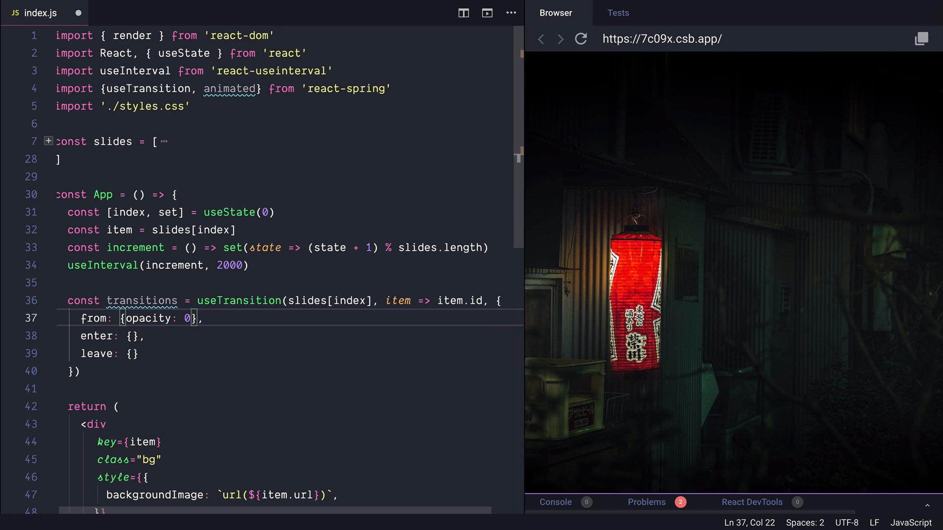
{"action": "type", "text": "transfor"}
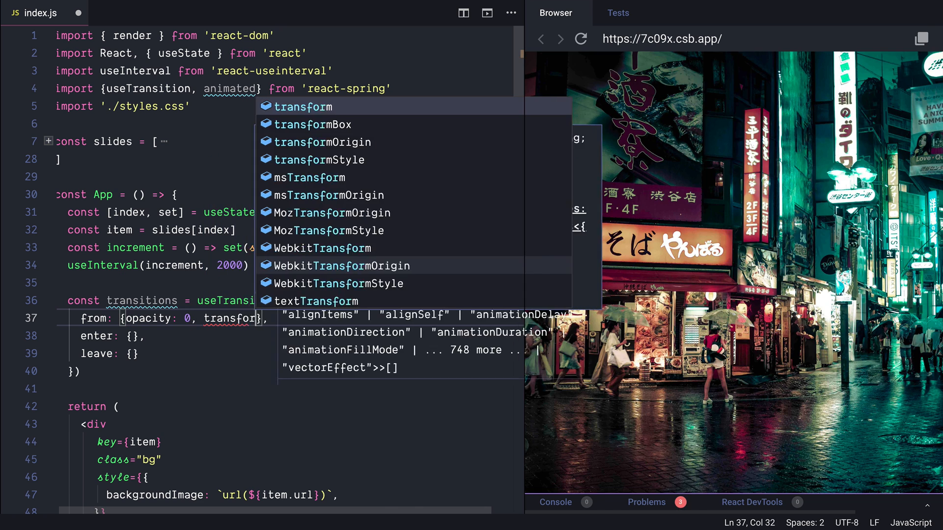
{"action": "type", "text": "'scale(1.1"}
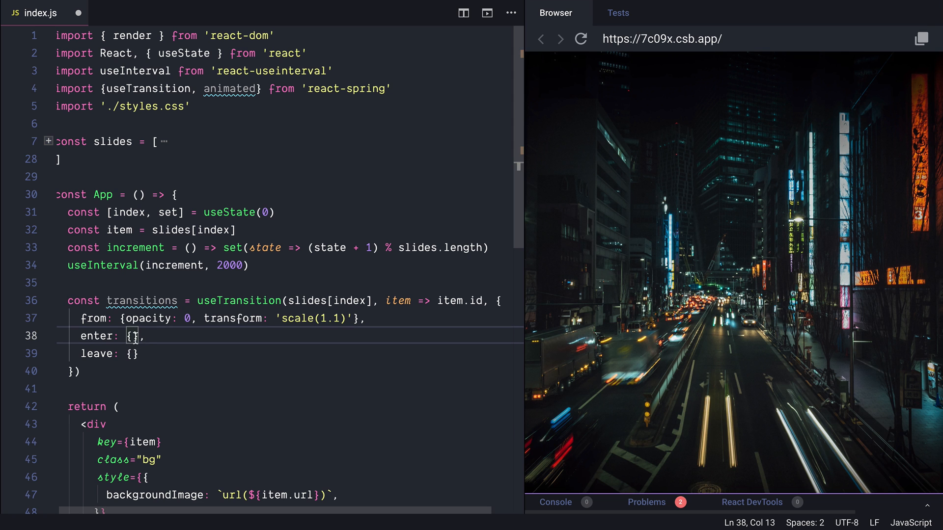
{"action": "type", "text": "90a"}
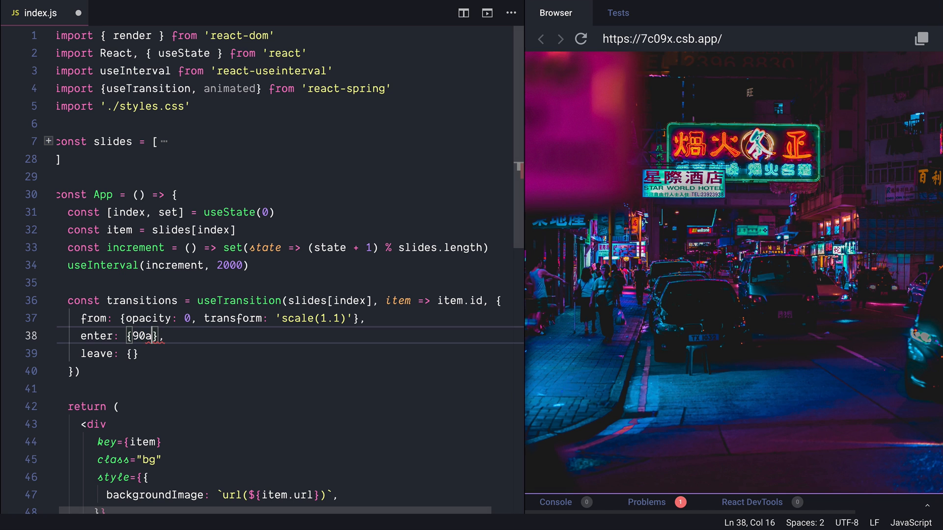
- Write the enter config (opacity 1, scale 1) and the leave config (opacity 0, scale 0.9)
{"action": "type", "text": "opacity: 1, transform: 's'"}
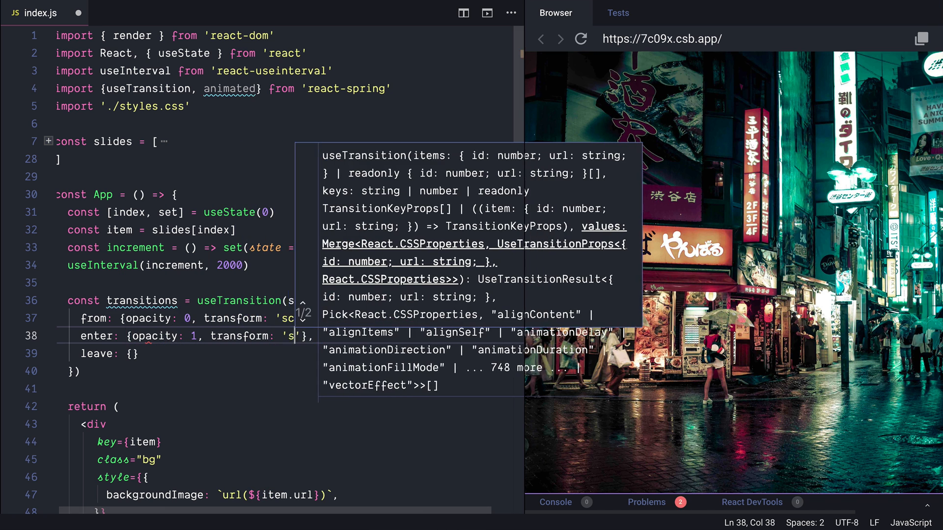
{"action": "type", "text": "cale(1"}
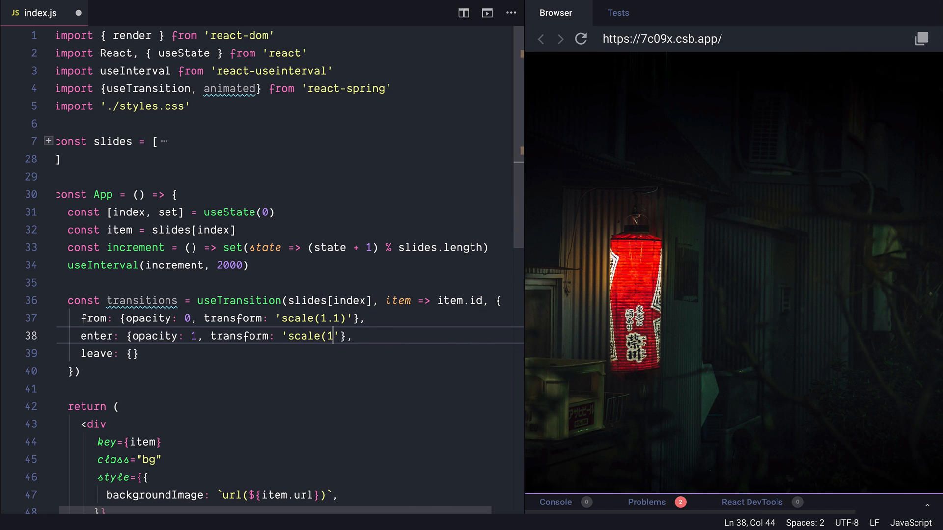
{"action": "type", "text": ")"}
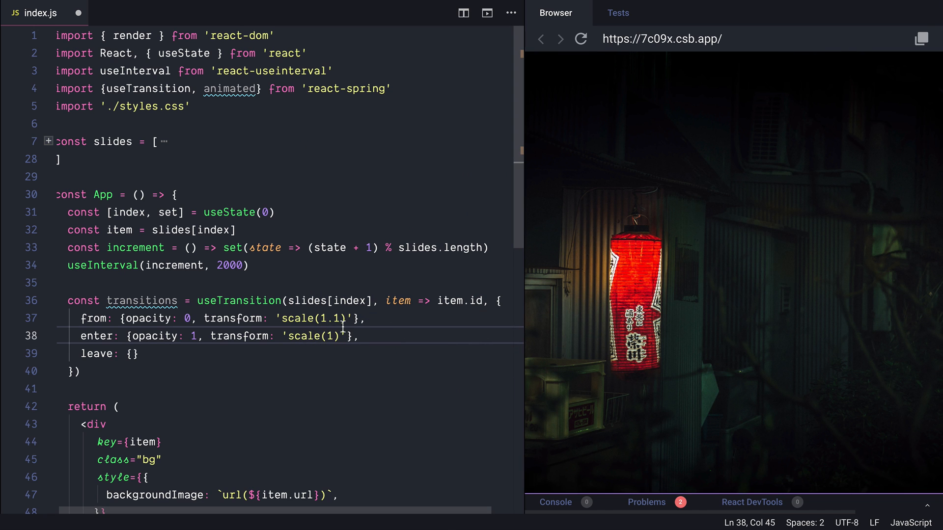
{"action": "left_click", "coordinate": [133, 354]}
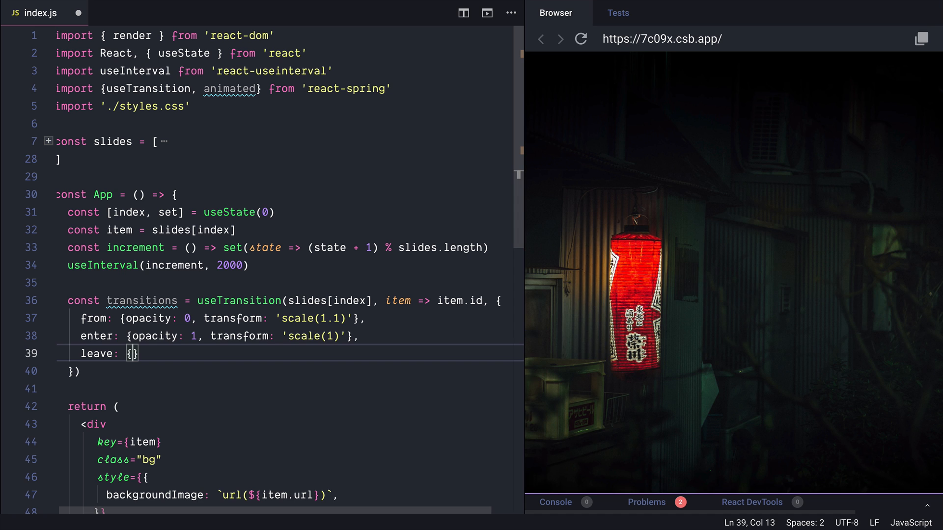
{"action": "type", "text": "opacity:"}
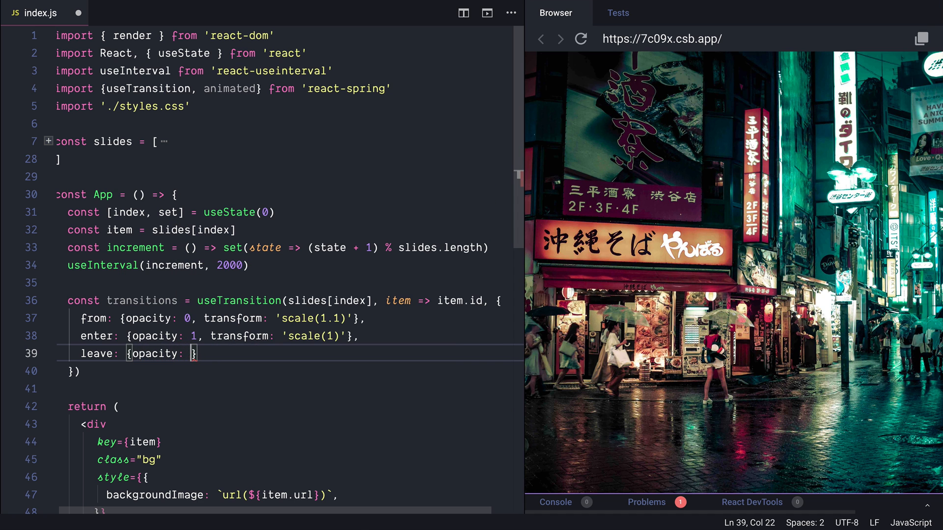
{"action": "type", "text": "transform: 'scale(0"}
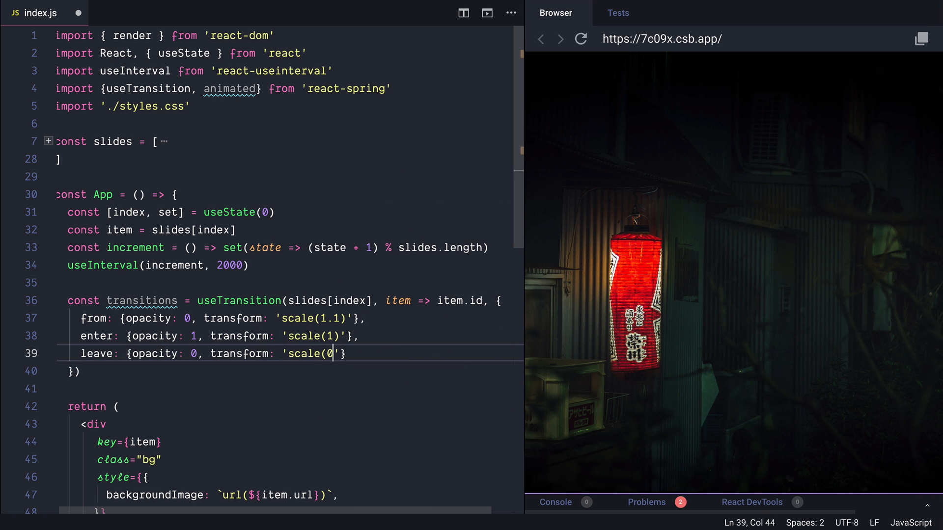
{"action": "double_click", "coordinate": [143, 129]}
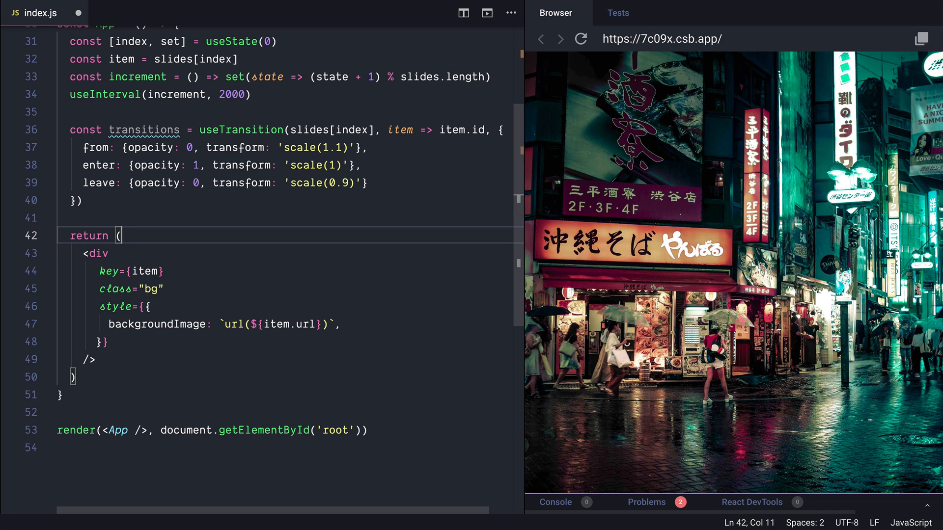
- Return transitions.map with key={key}, ...props spread into style, and the div changed to animated.div
{"action": "type", "text": "transitions.map"}
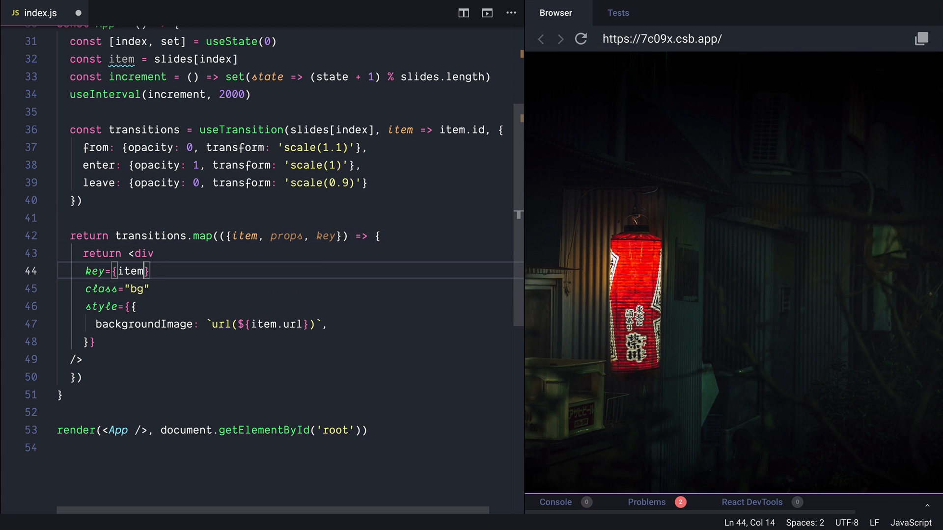
{"action": "type", "text": "key"}
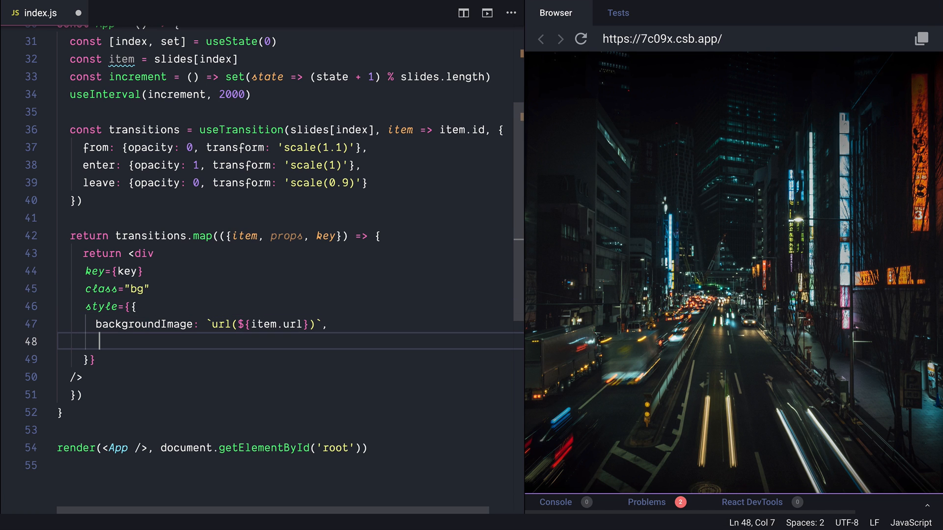
{"action": "type", "text": "...props"}
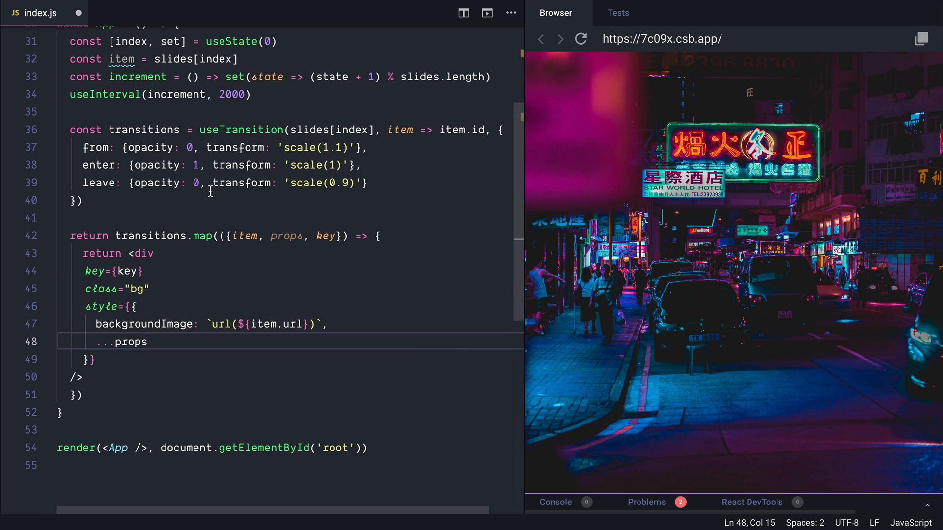
{"action": "double_click", "coordinate": [242, 147]}
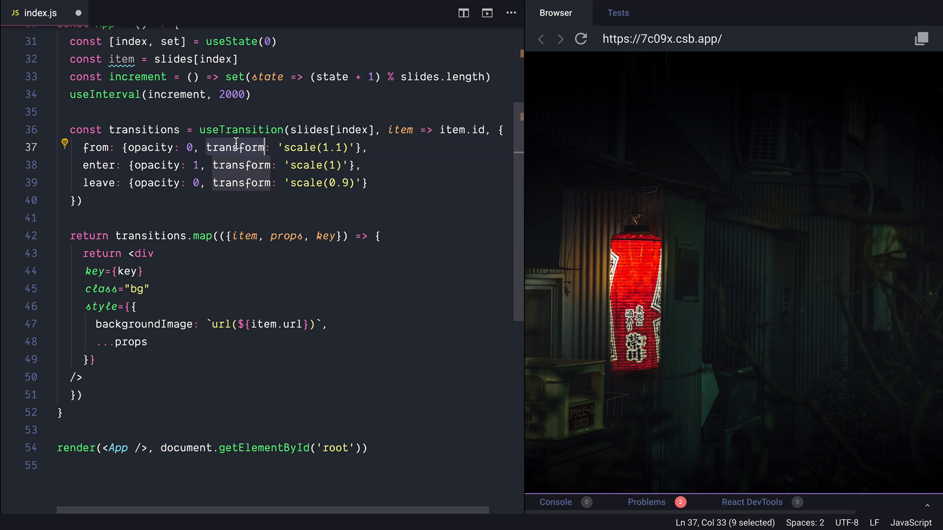
{"action": "left_click", "coordinate": [142, 253]}
{"action": "type", "text": "animated"}
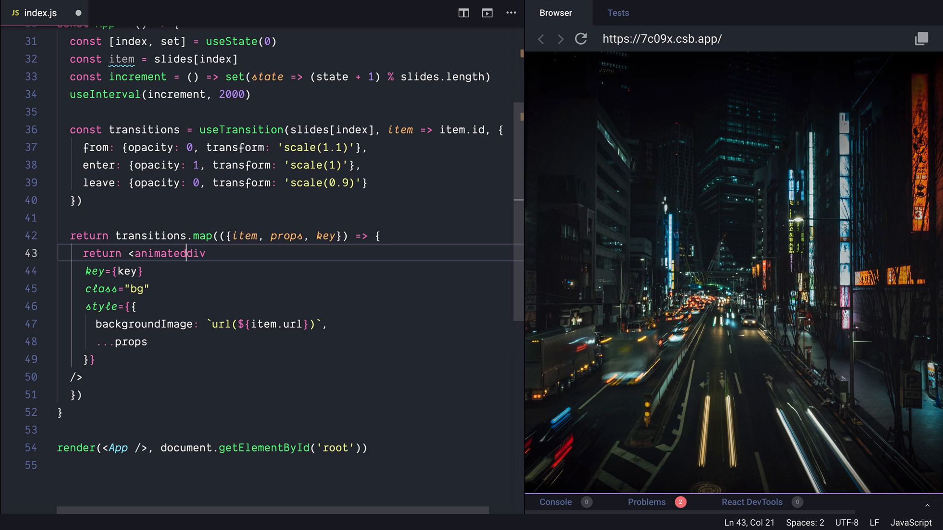
{"action": "type", "text": "."}
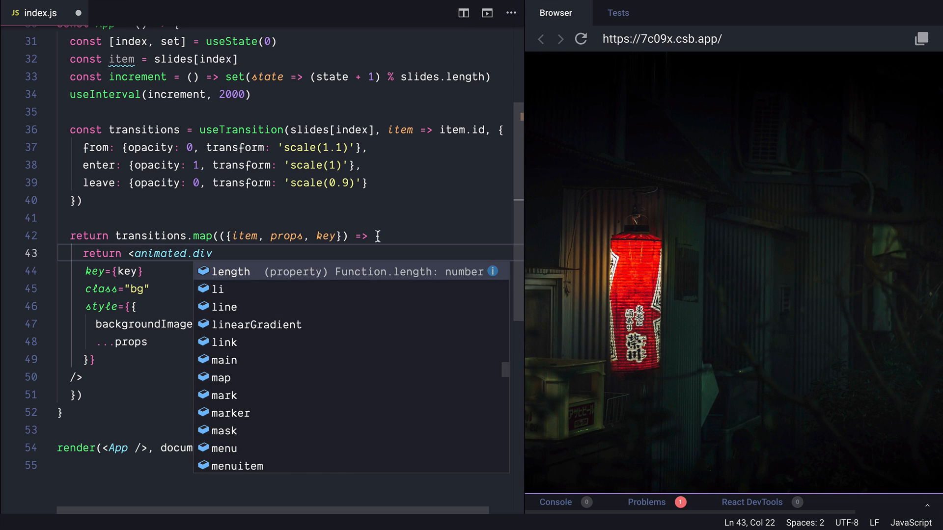